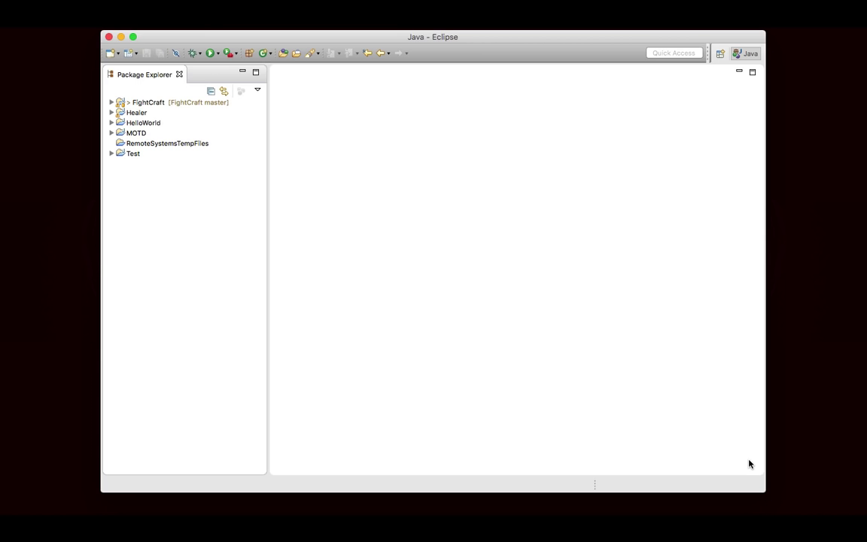
mouse_move(118, 140)
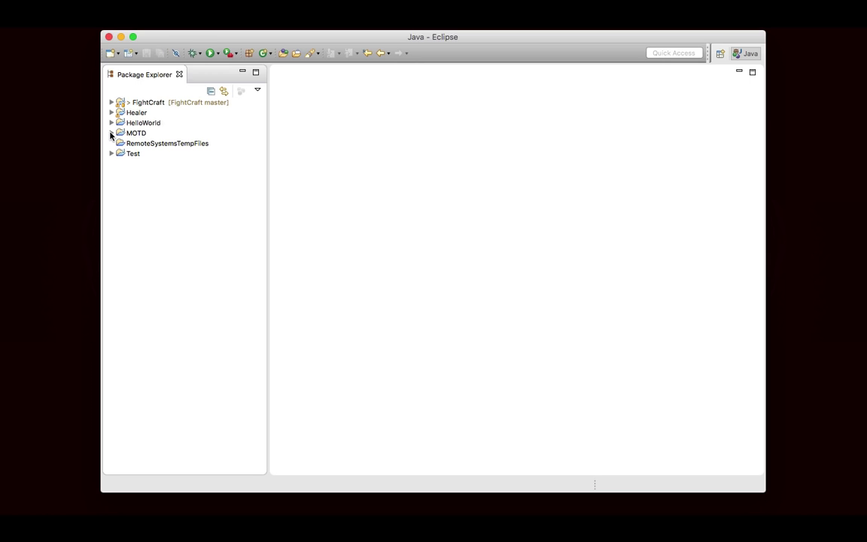
Expand the MOTD project and review its plugin.yml, then close it.
left_click(112, 133)
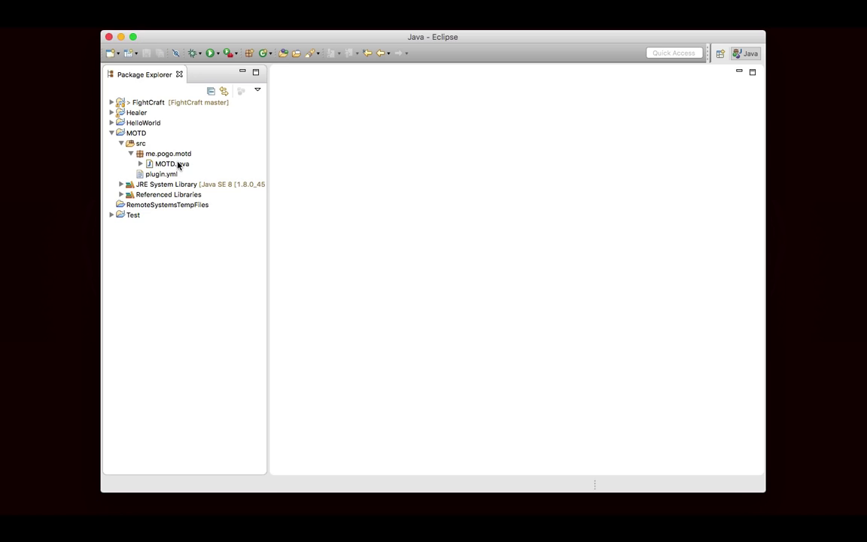
mouse_move(150, 144)
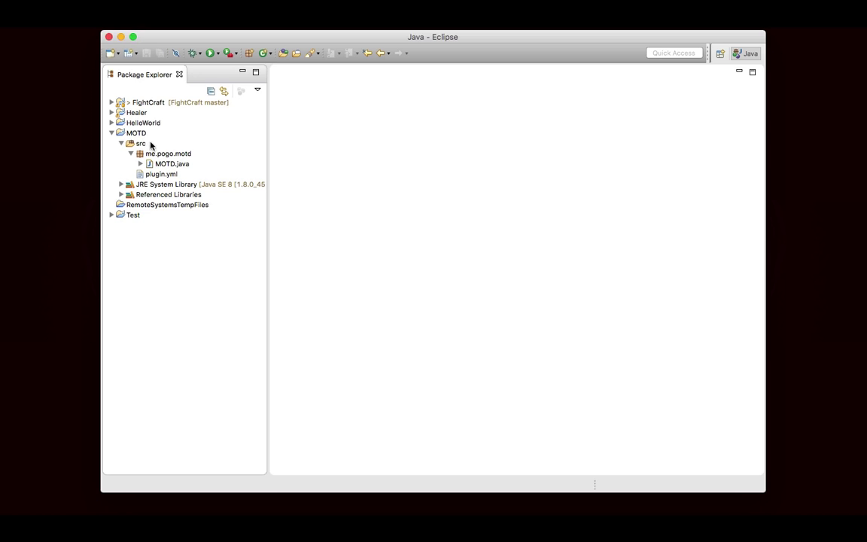
mouse_move(134, 154)
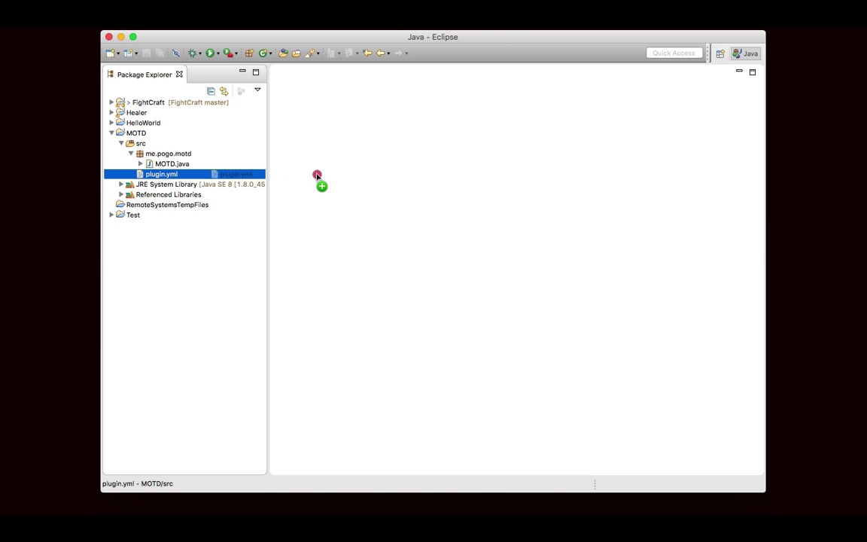
double_click(161, 175)
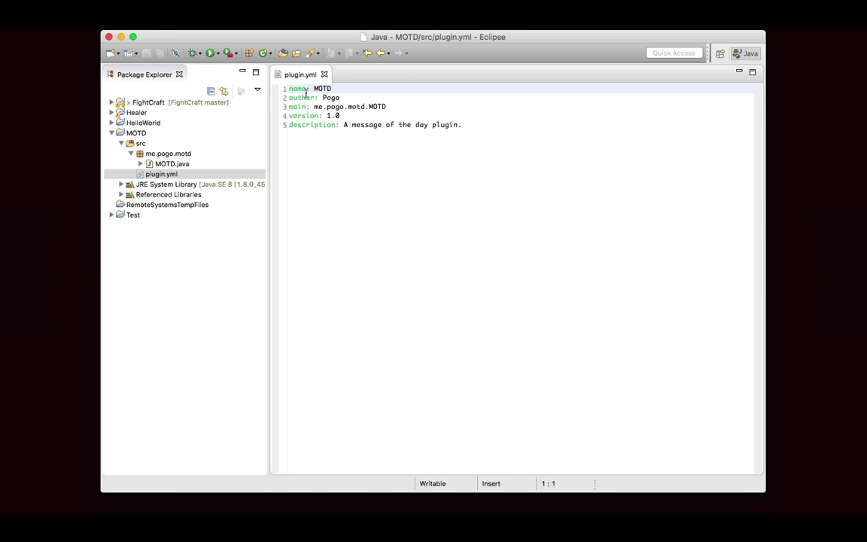
left_click(325, 74)
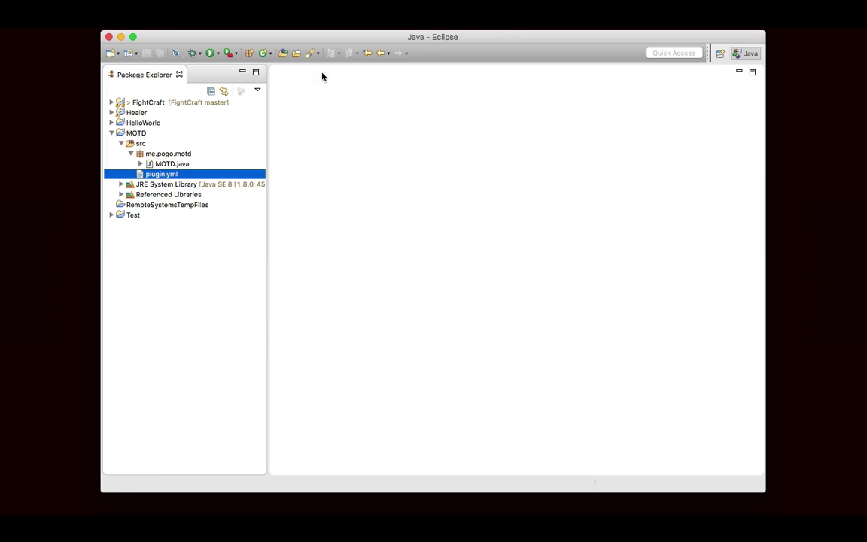
Open MOTD.java from src/me.pogo.motd for editing.
left_click(172, 163)
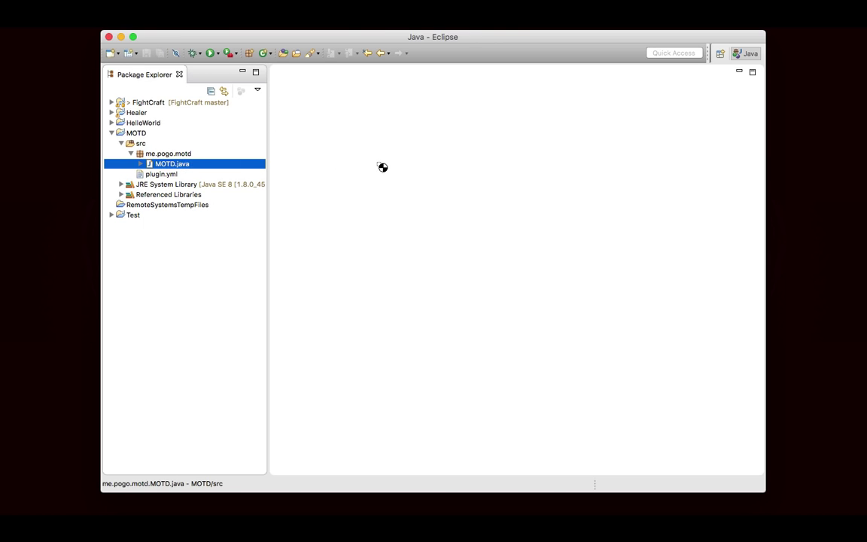
double_click(171, 162)
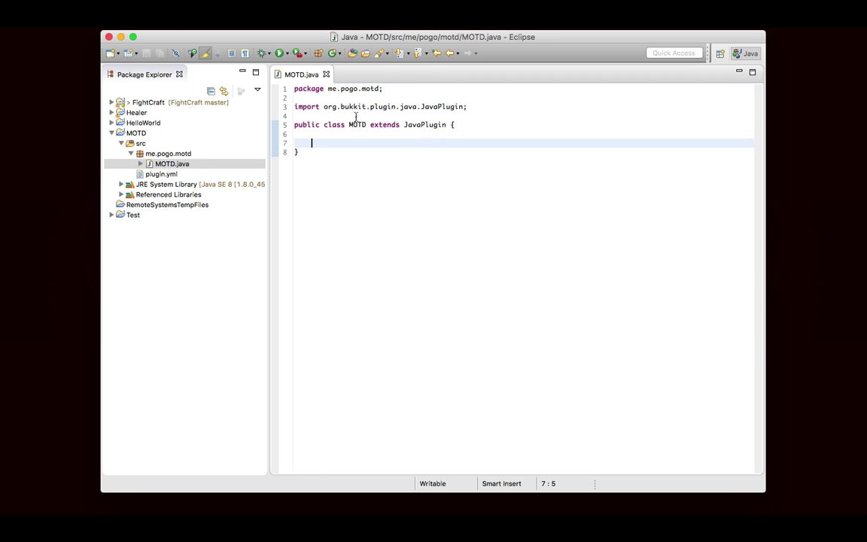
left_click(455, 124)
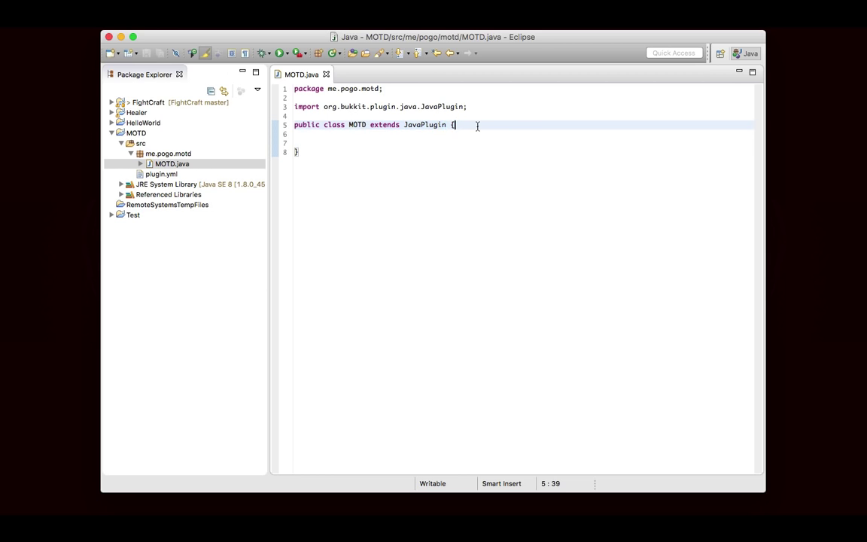
key("Return")
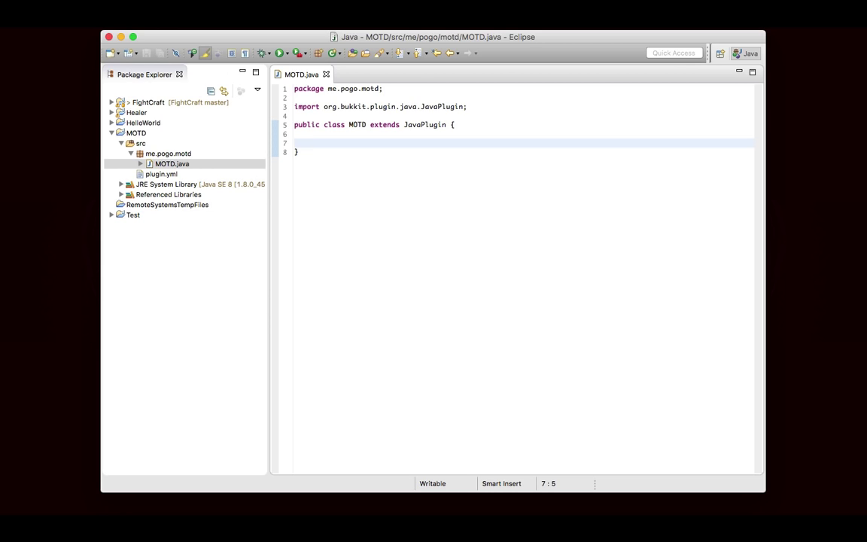
left_click(311, 143)
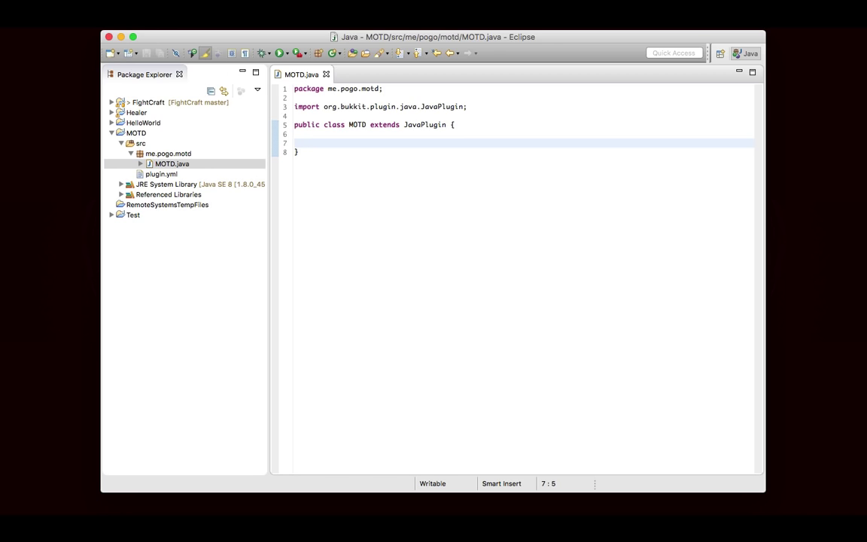
left_click(312, 143)
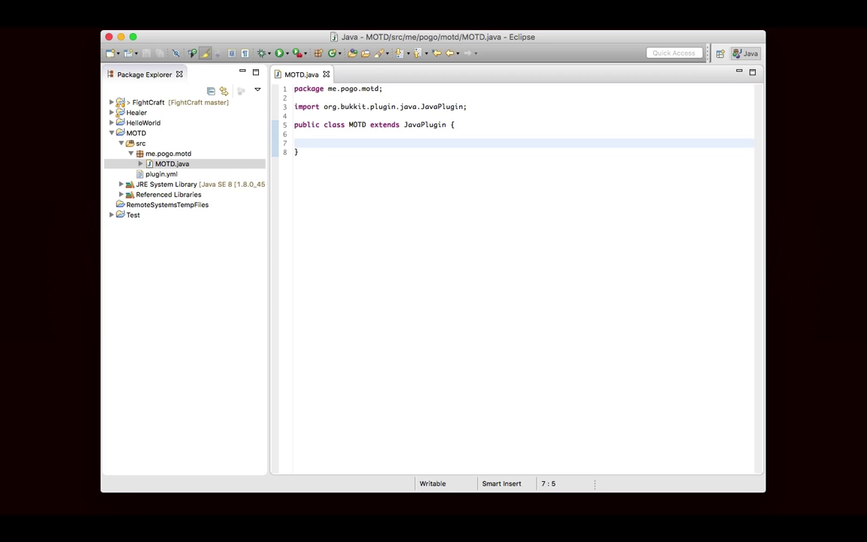
left_click(312, 143)
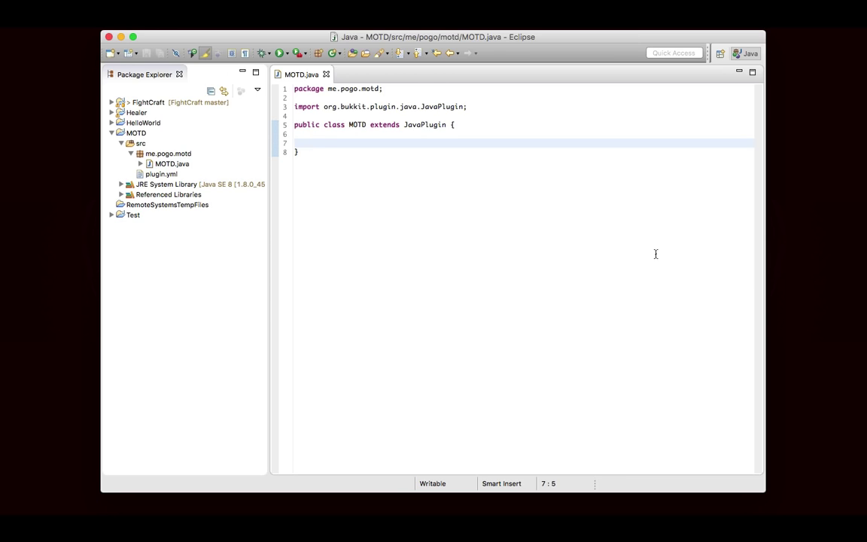
left_click(311, 143)
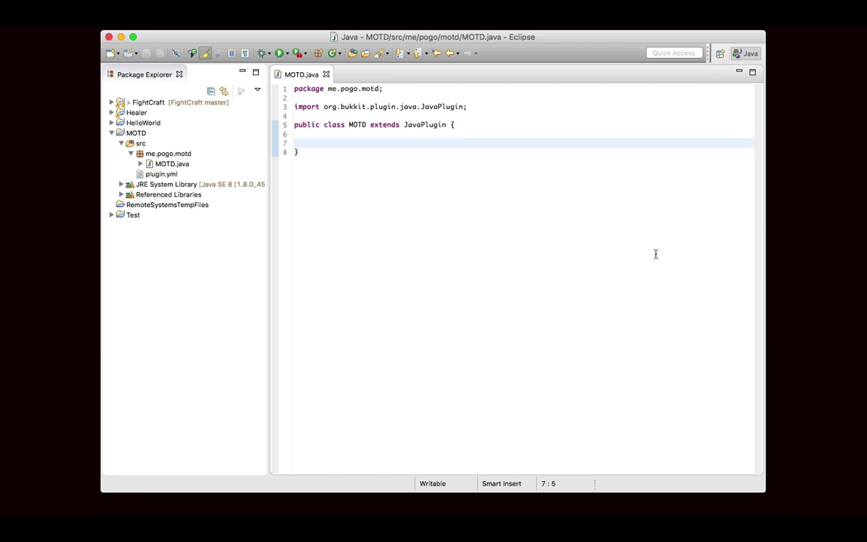
left_click(311, 143)
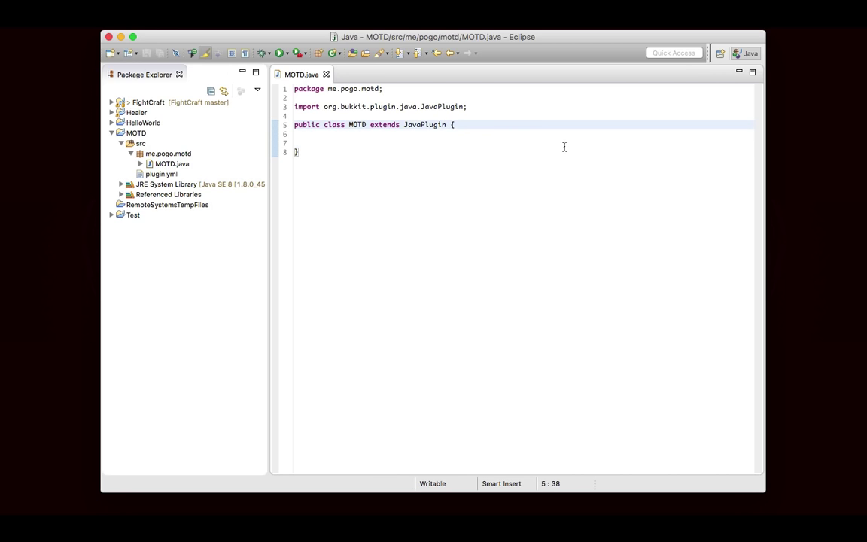
Declare MOTD as implementing Listener, importing org.bukkit.event.Listener.
type("implements List")
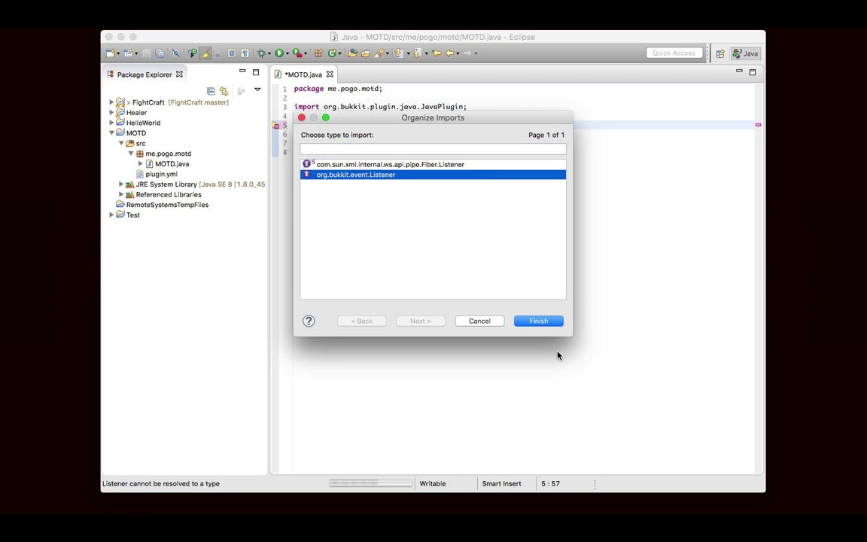
left_click(539, 321)
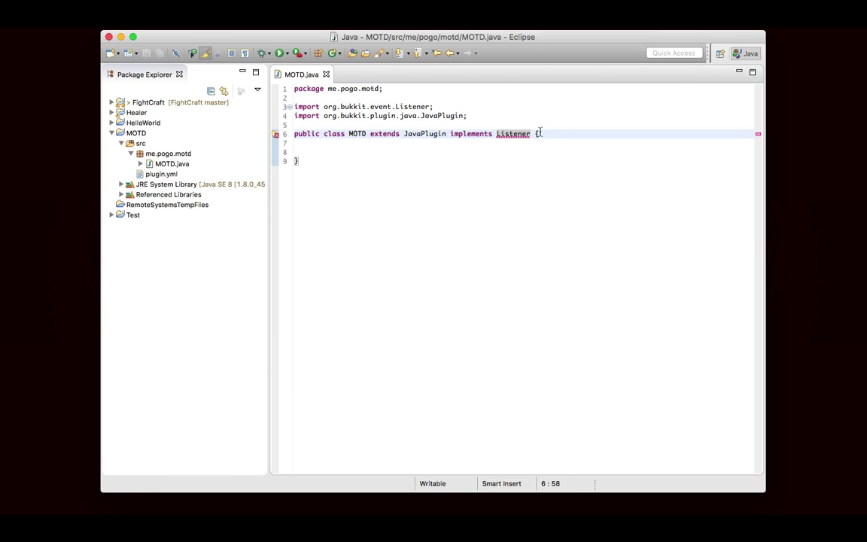
key("enter")
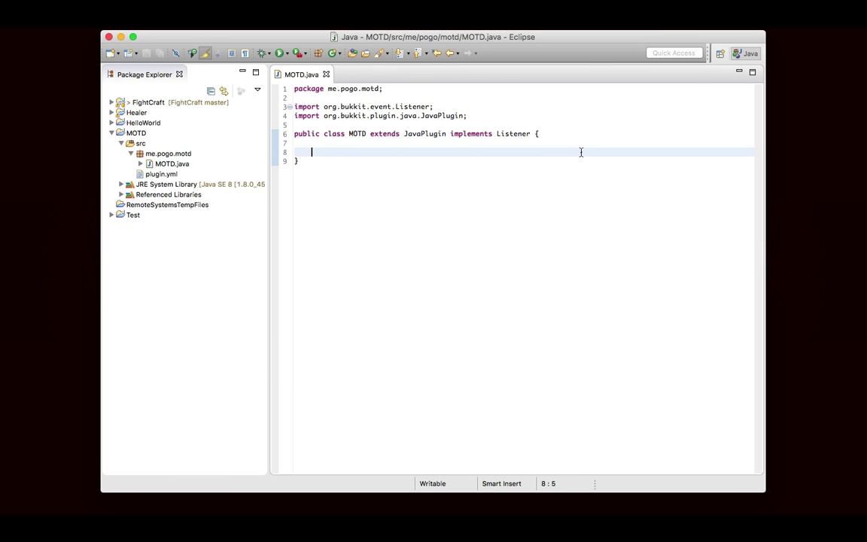
mouse_move(515, 138)
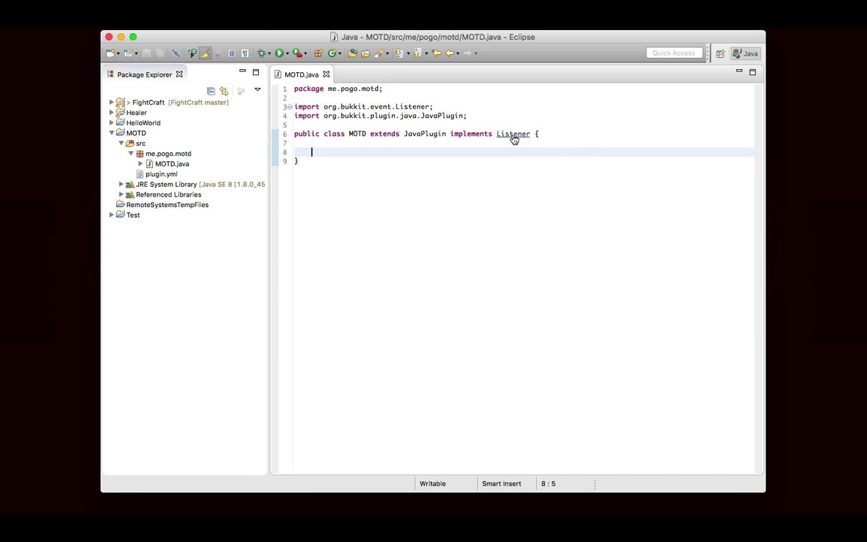
left_click(513, 133)
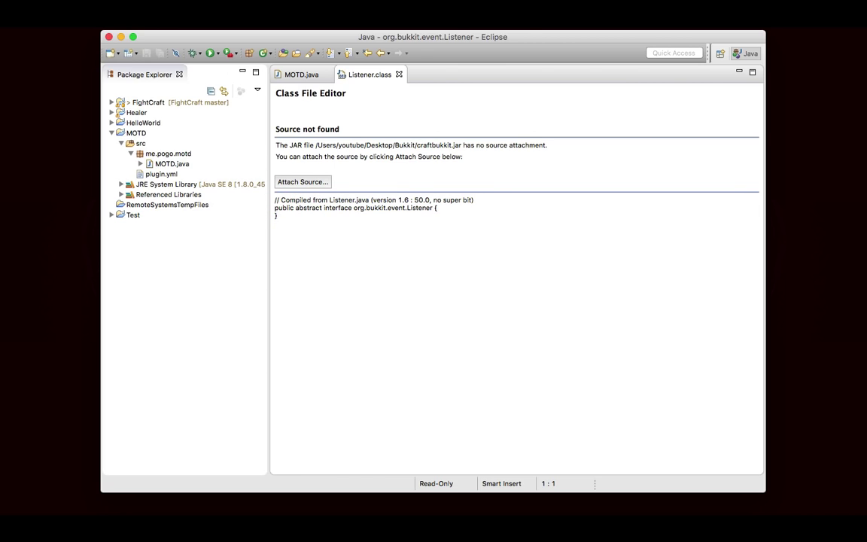
left_click(301, 74)
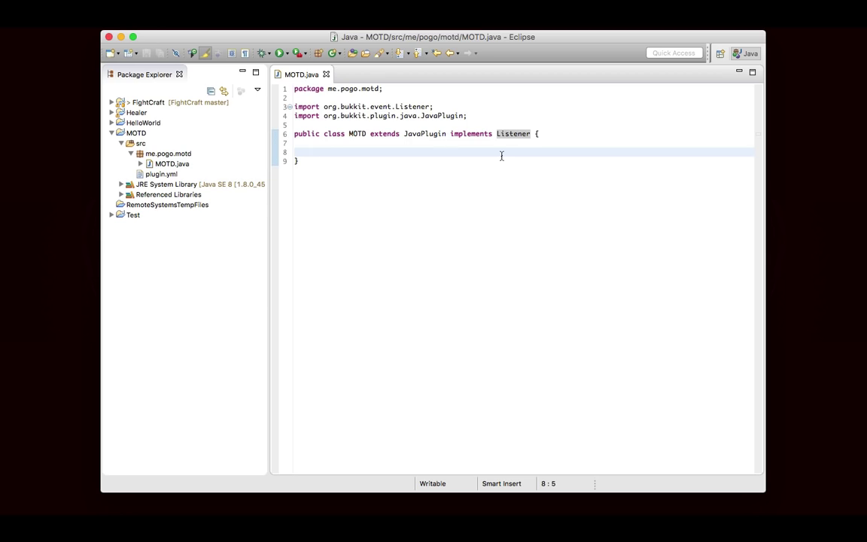
left_click(311, 151)
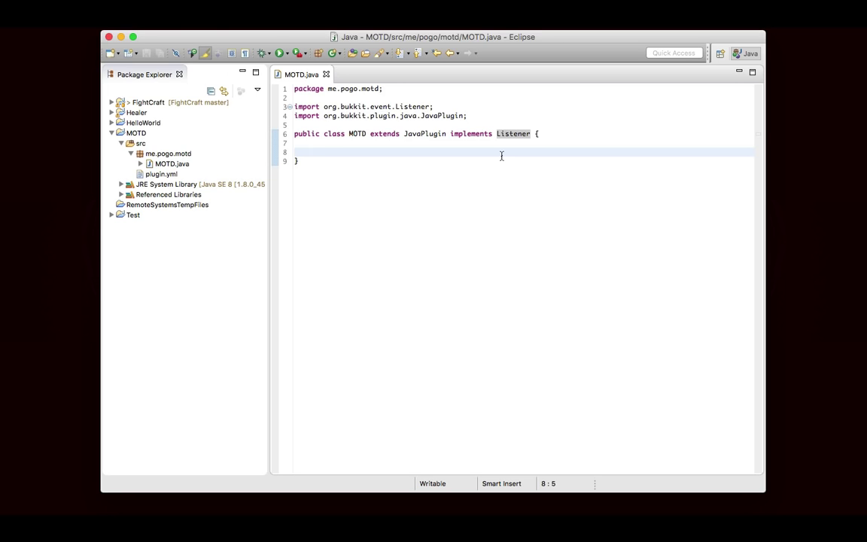
left_click(312, 152)
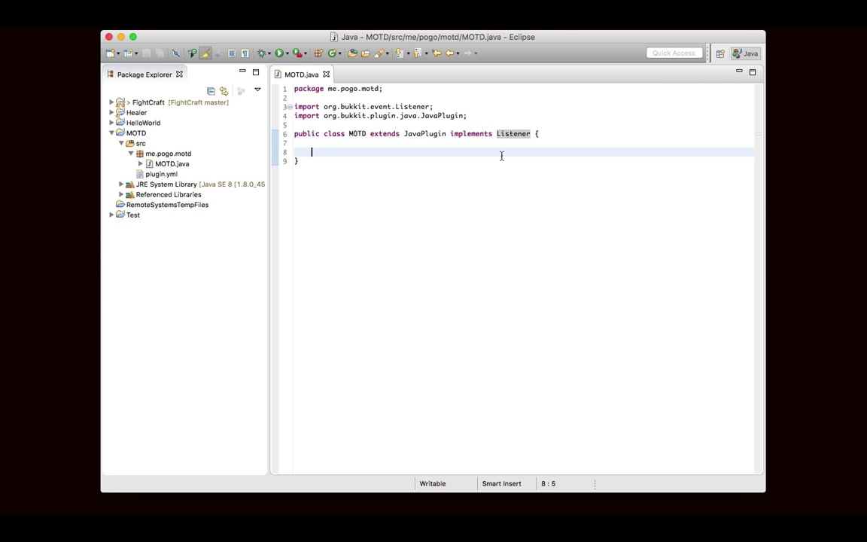
Override onEnable to call Bukkit.getServer().getPluginManager().registerEvents(this, this).
type("@Override")
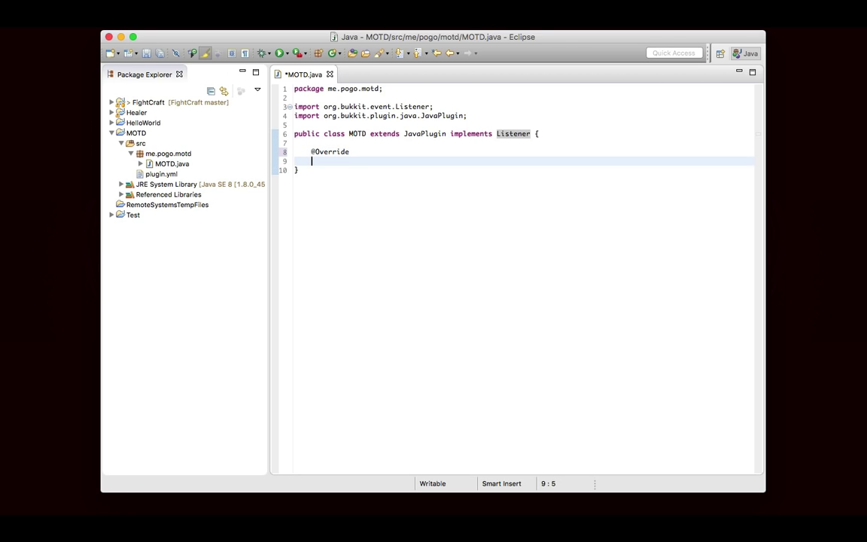
type("public void onEnable() {")
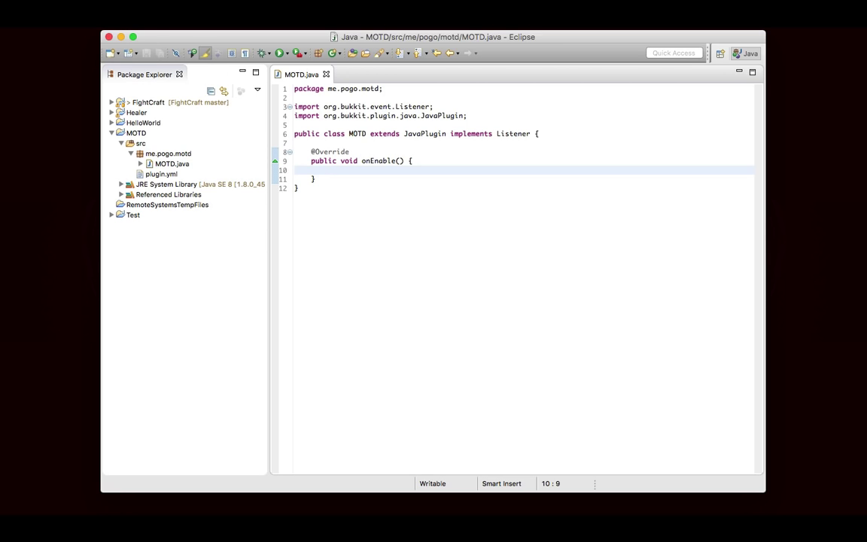
type("Bukk")
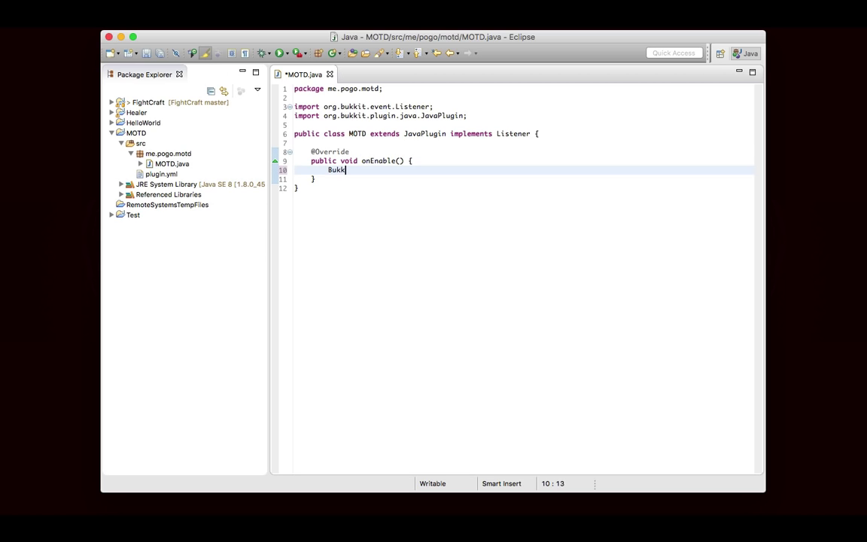
type("it.getServer().get")
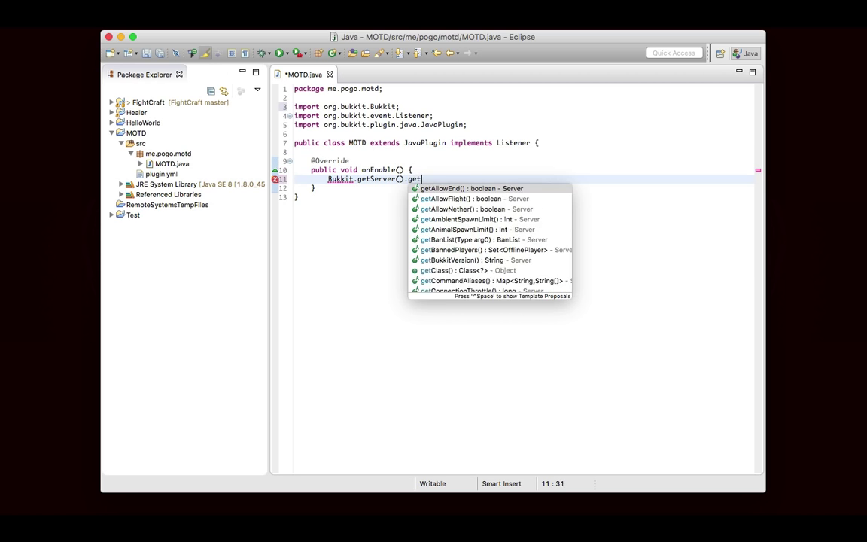
type("PluginManager().registerEvents(this, this);")
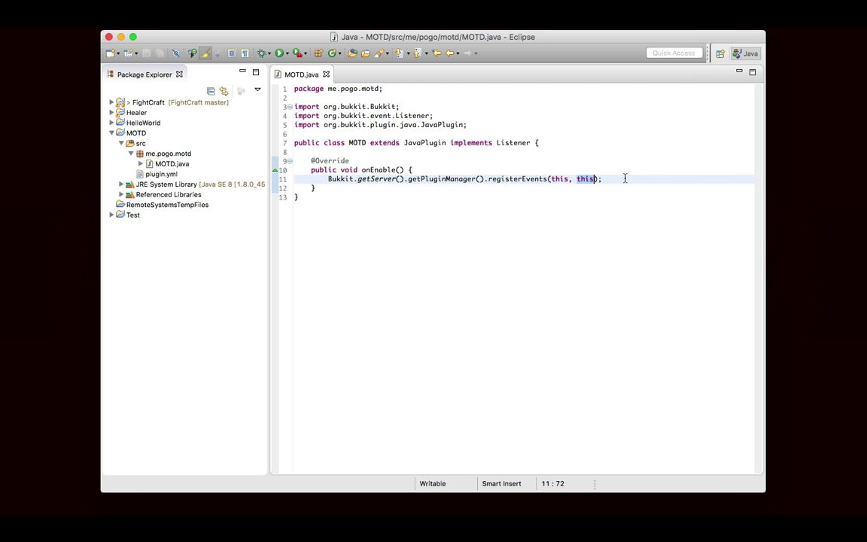
left_click(557, 177)
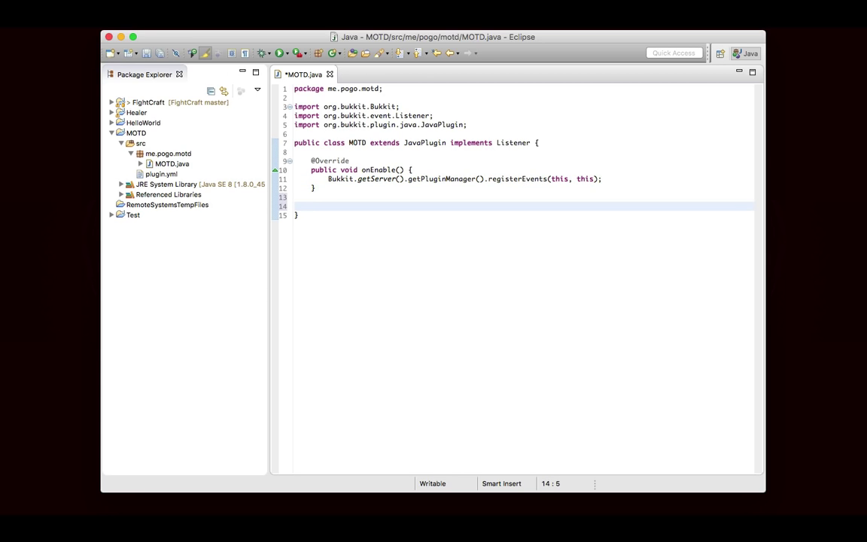
type("@EventH")
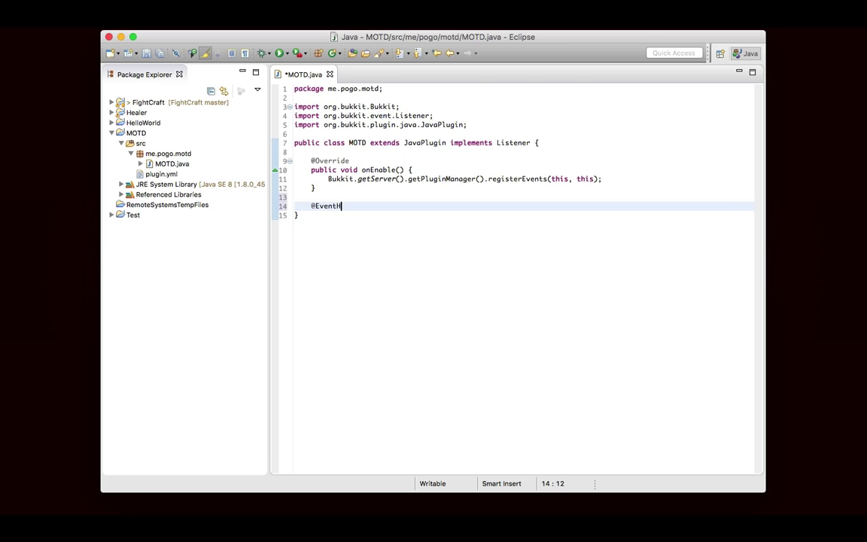
type("andler")
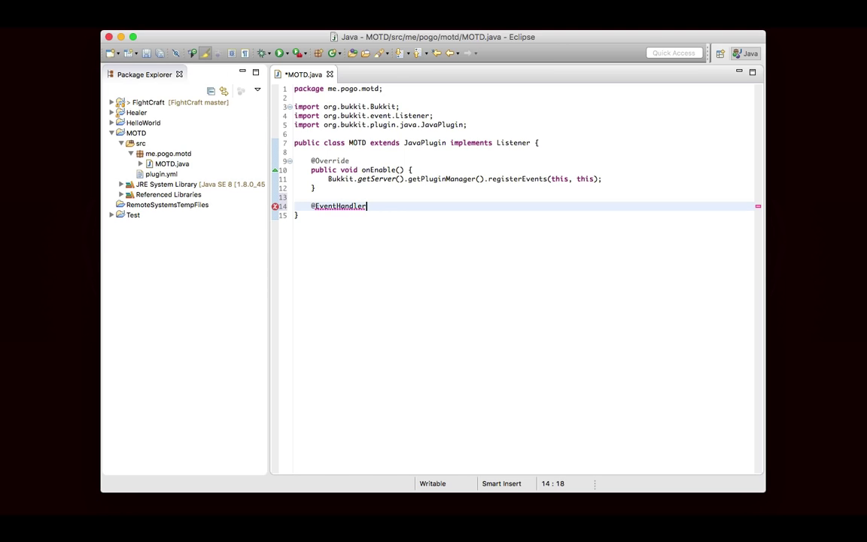
key("Return")
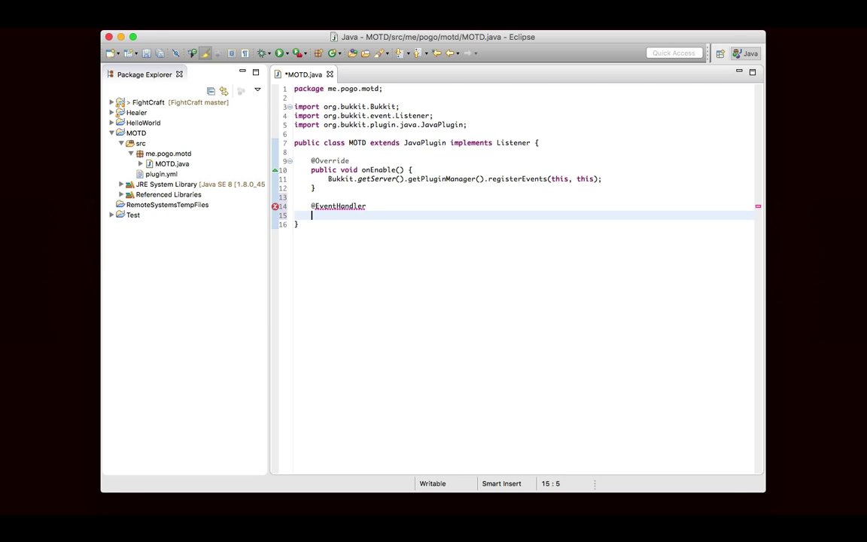
type("public void")
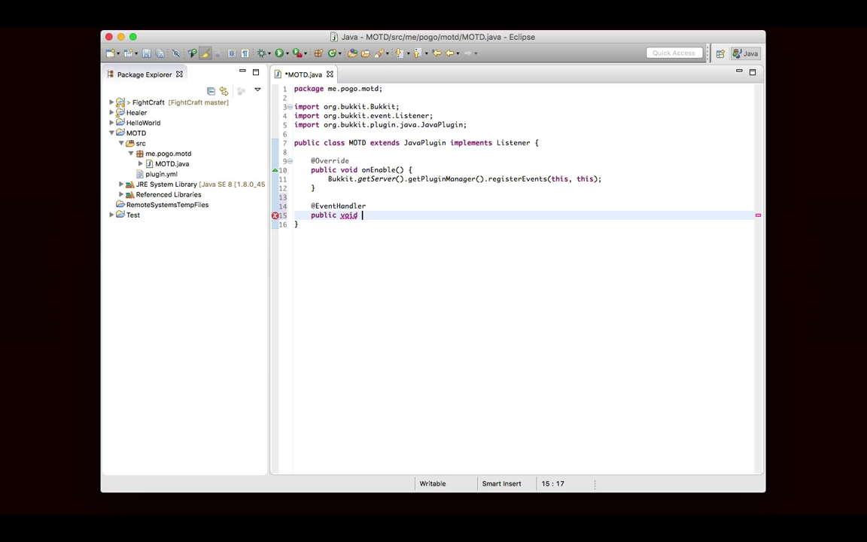
type("on")
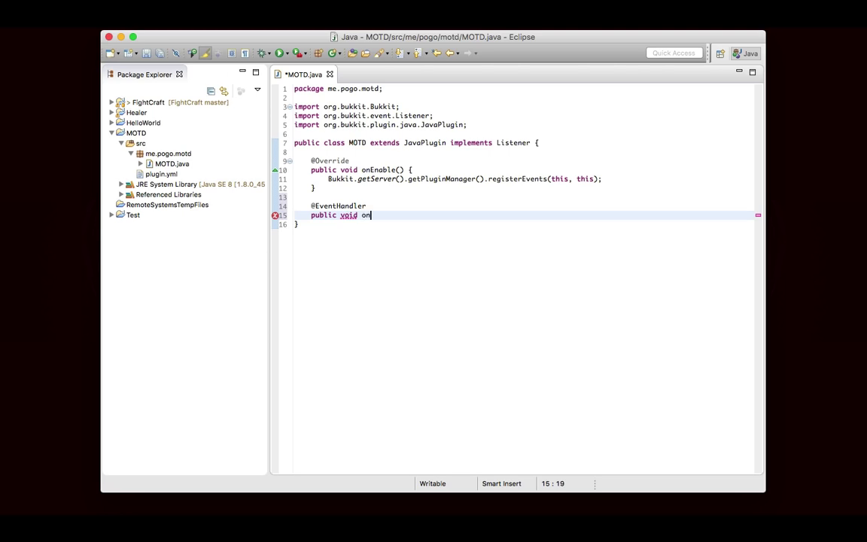
type("PlayerJoin()")
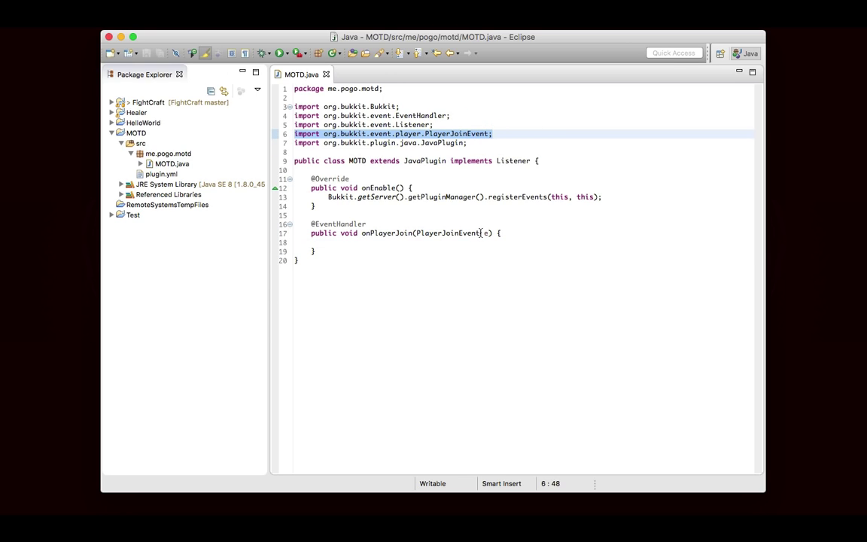
Review the PlayerJoinEvent import, the parameter, the annotation and the registerEvents call.
left_click(328, 240)
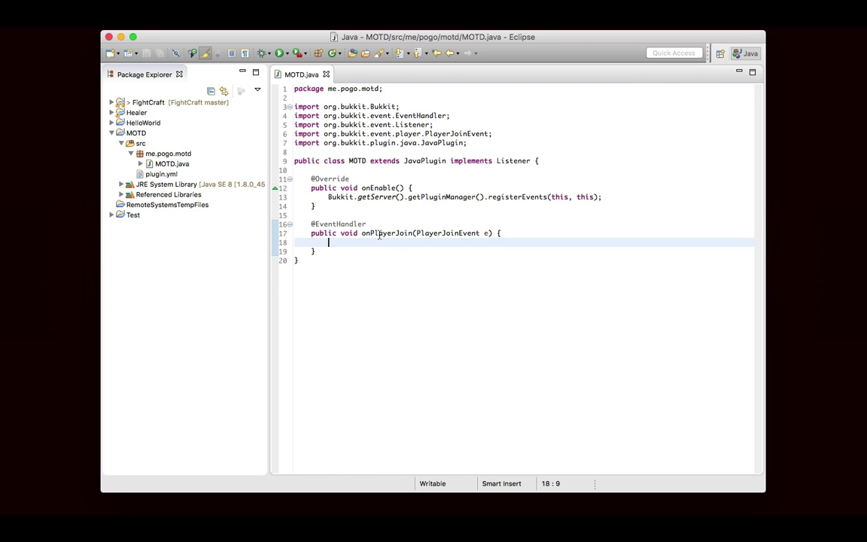
left_click(500, 232)
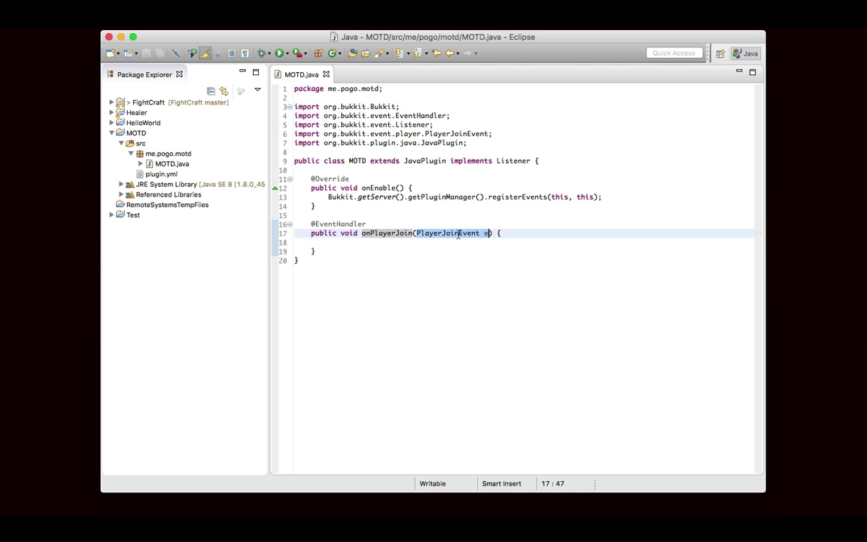
left_click(421, 242)
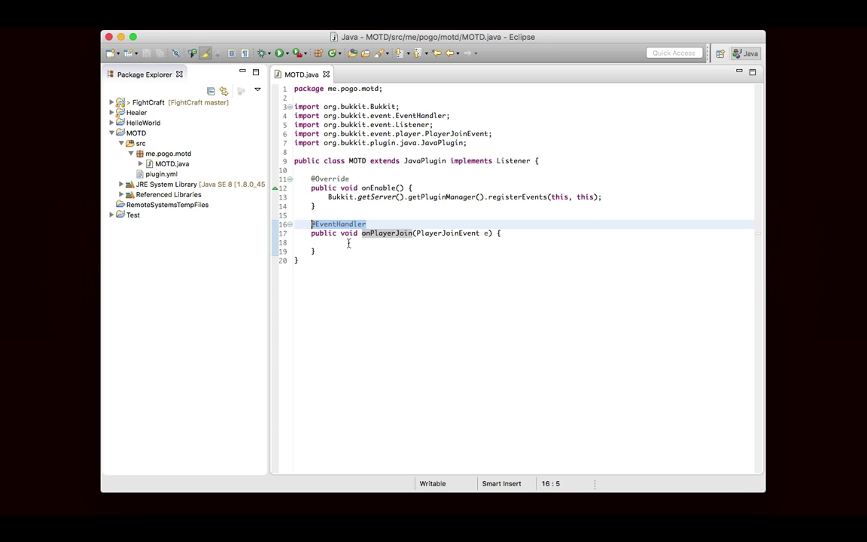
left_click(527, 195)
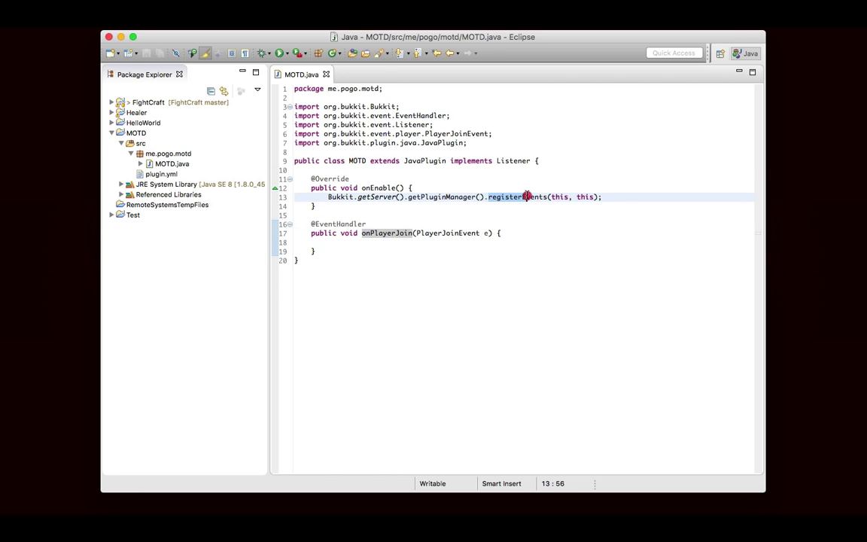
left_click(602, 196)
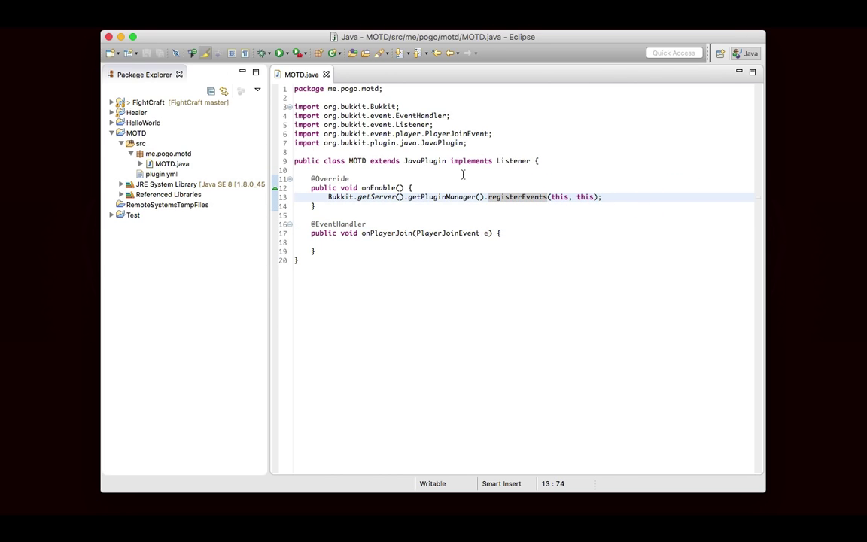
mouse_move(310, 223)
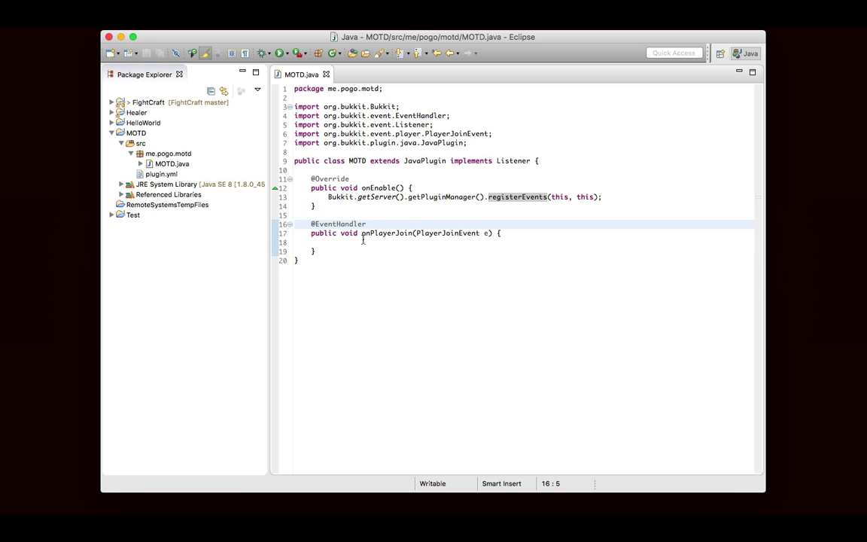
mouse_move(416, 232)
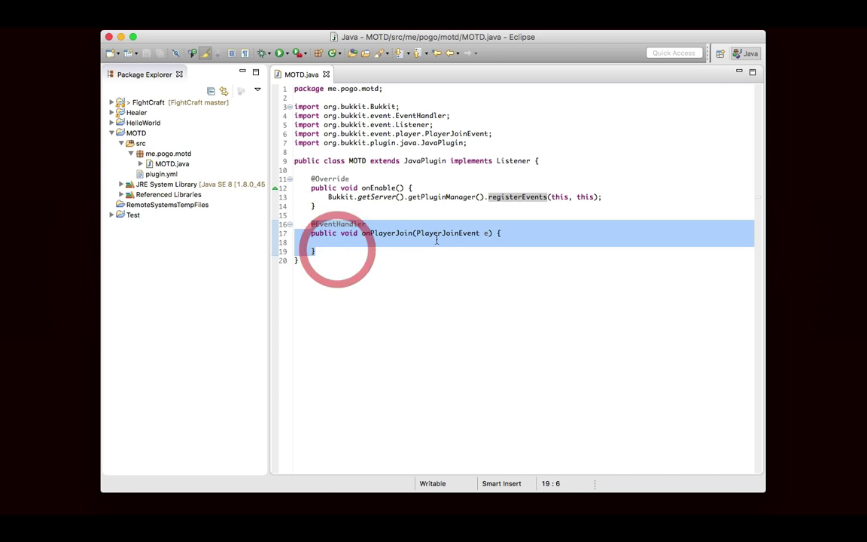
left_click(455, 241)
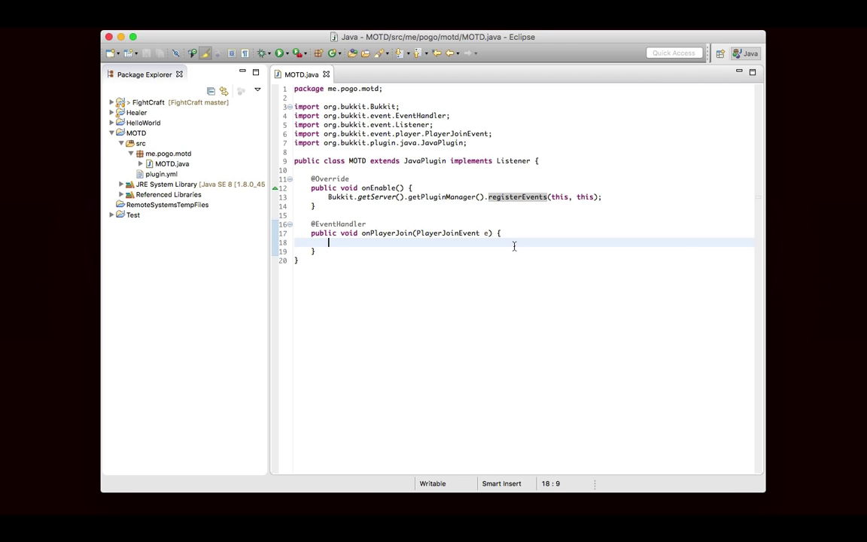
Begin the handler body with e.getPlayer() chosen from content assist.
type("e.")
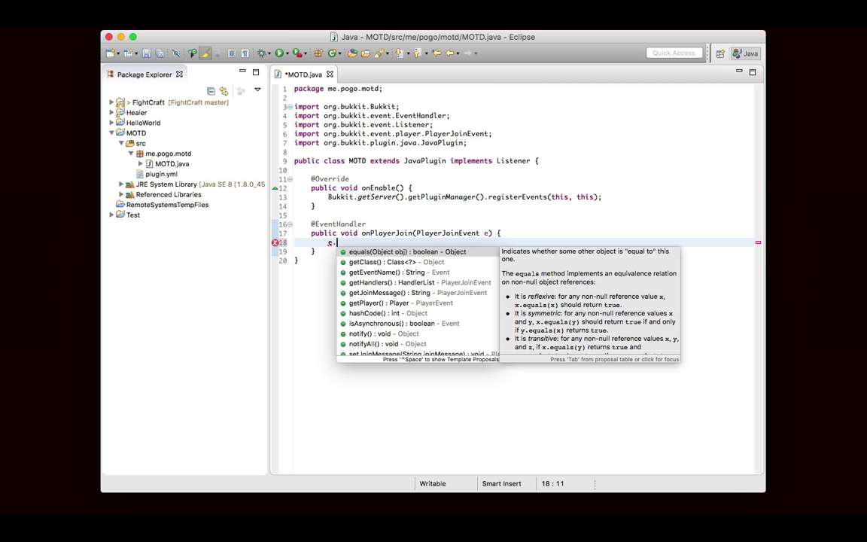
mouse_move(430, 261)
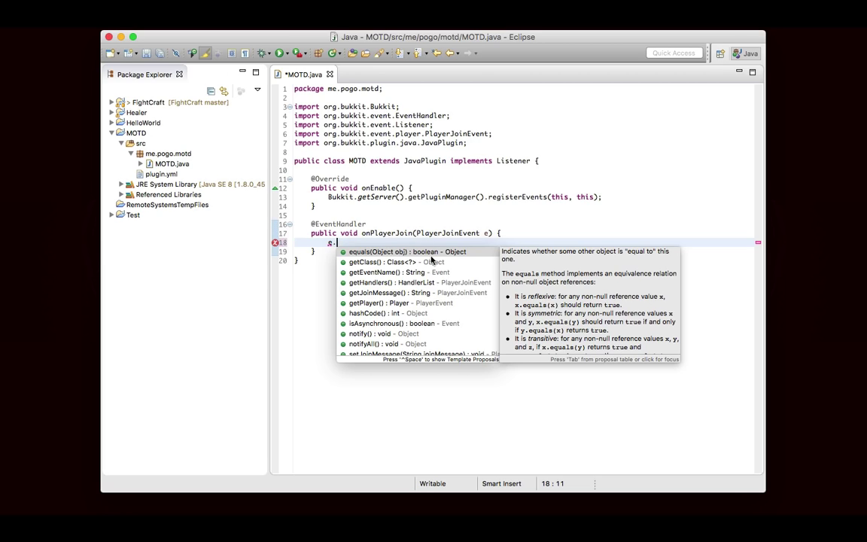
mouse_move(443, 292)
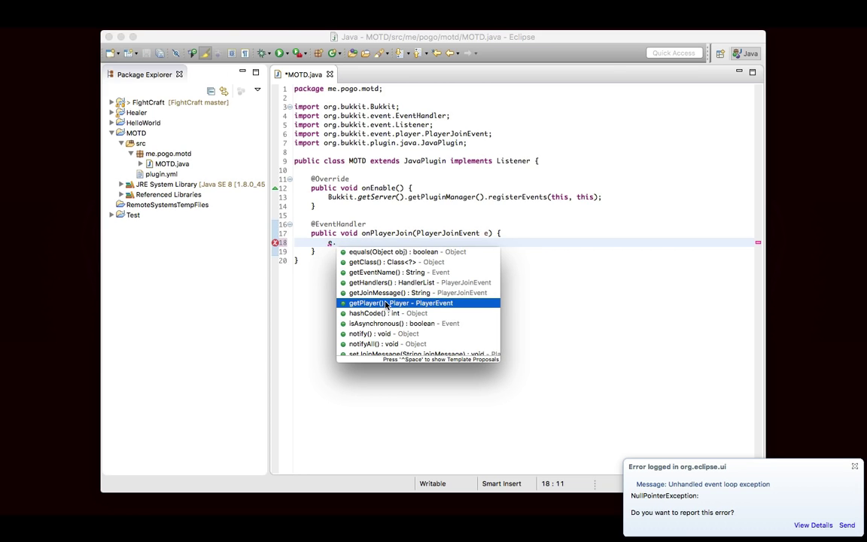
scroll("down", 3)
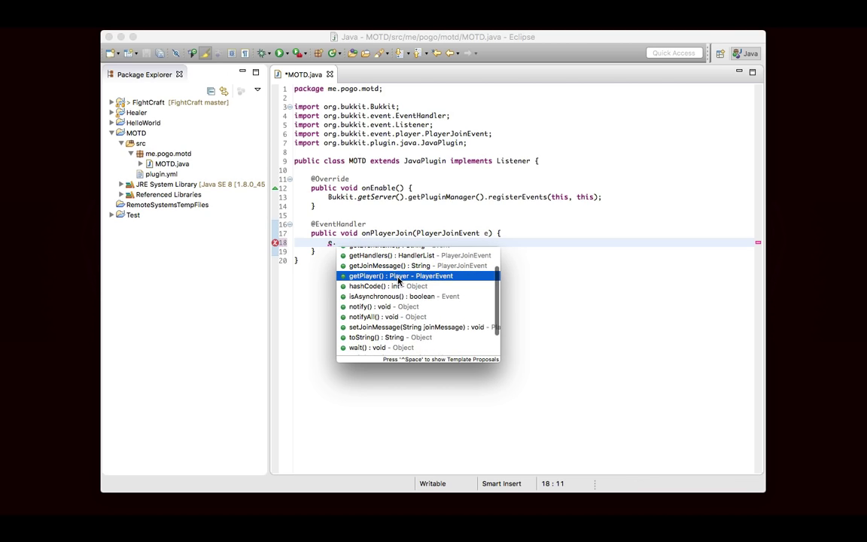
mouse_move(429, 285)
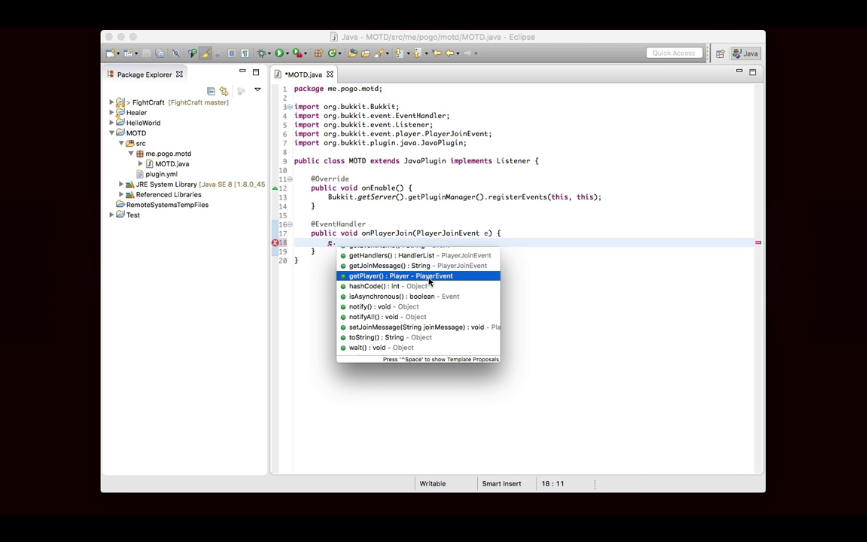
scroll("down", 3)
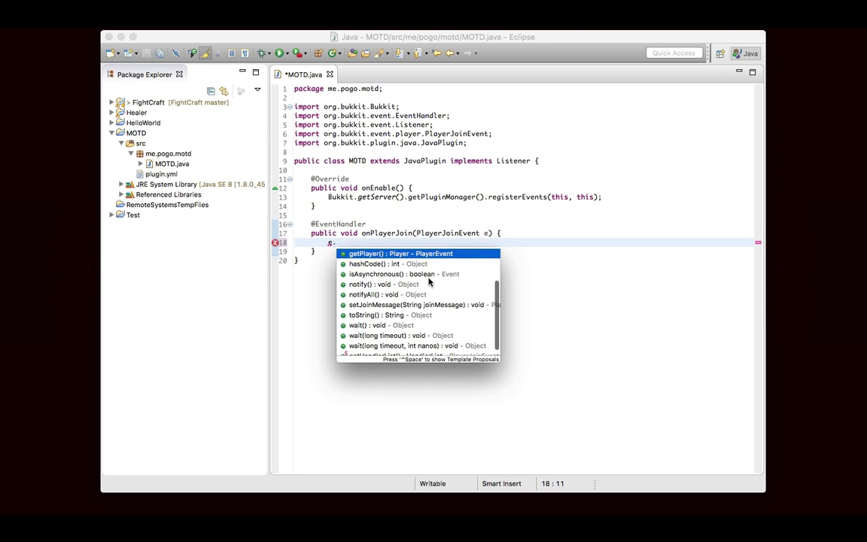
left_click(407, 298)
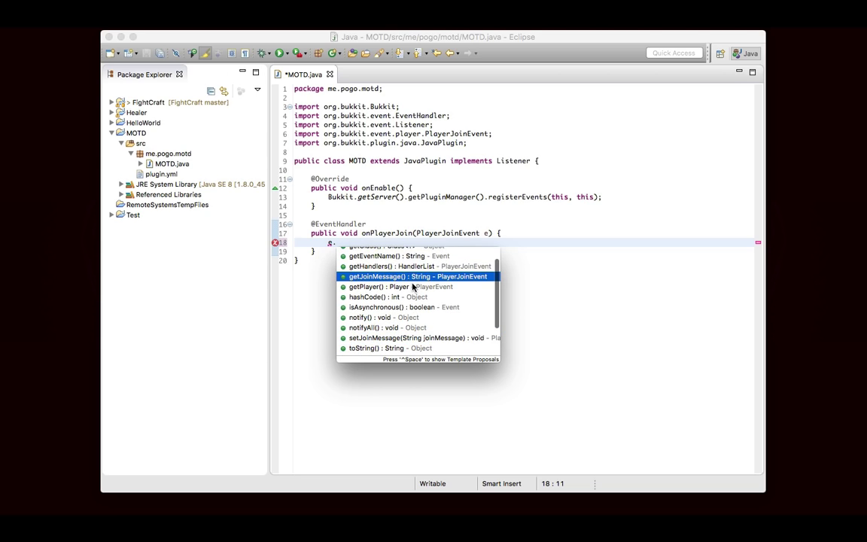
scroll("down", 3)
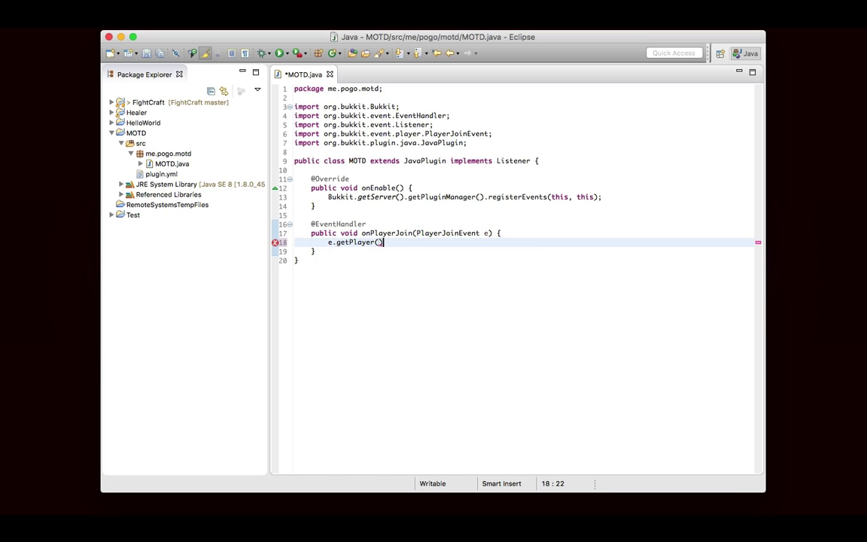
Send the player ChatColor.GOLD + "Welcome to my server!" via sendMessage, importing ChatColor.
type(".")
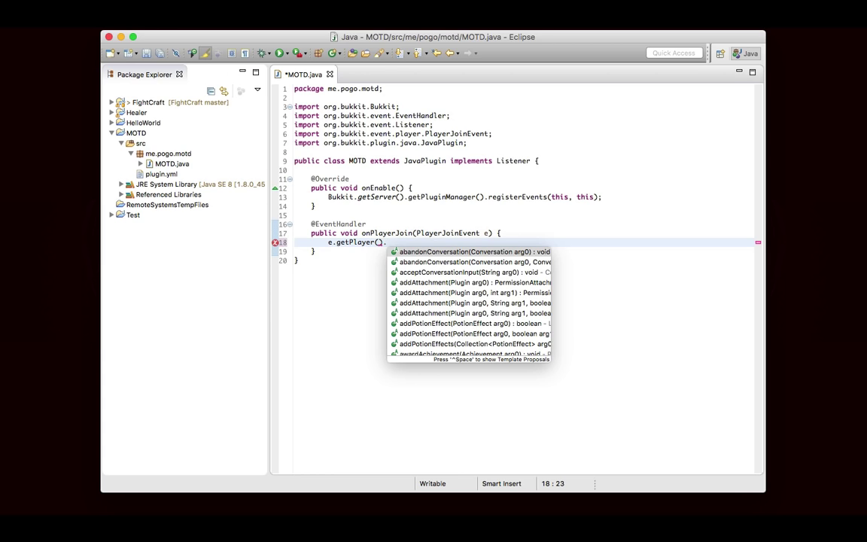
type("sendMes")
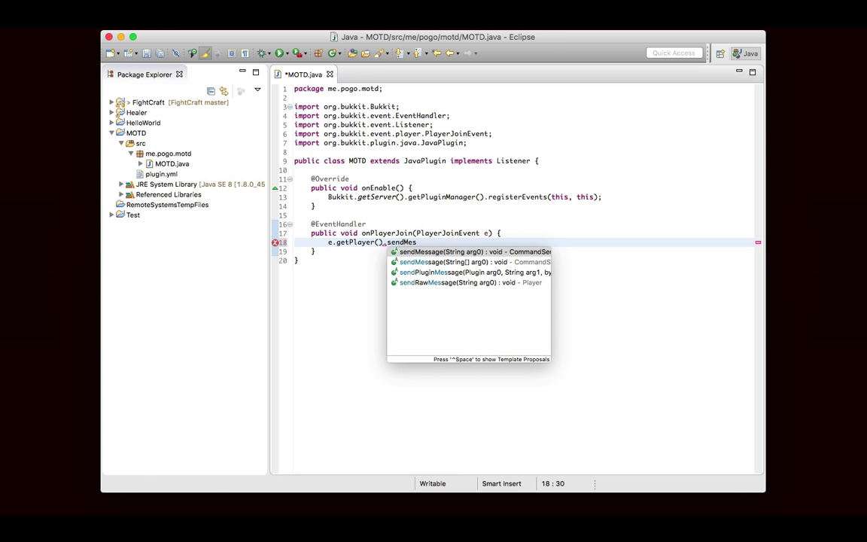
left_click(474, 251)
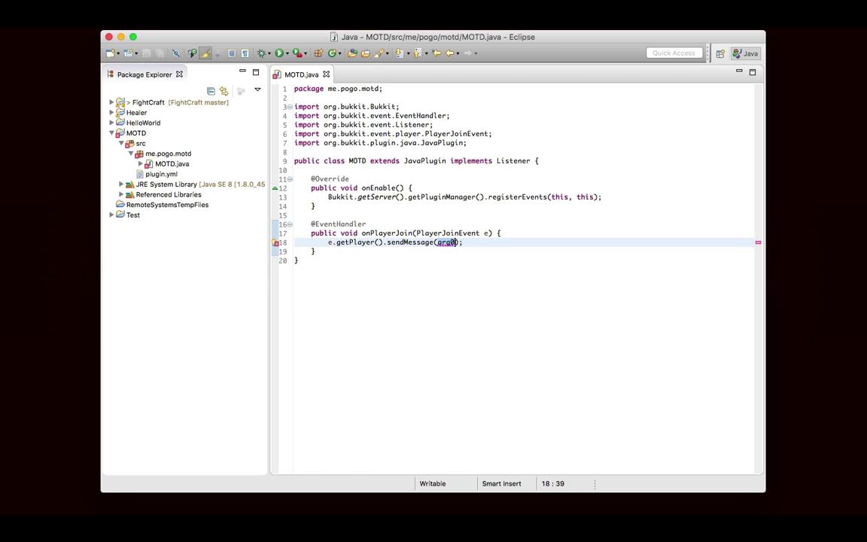
type("ChatColor.GOLD + \"")
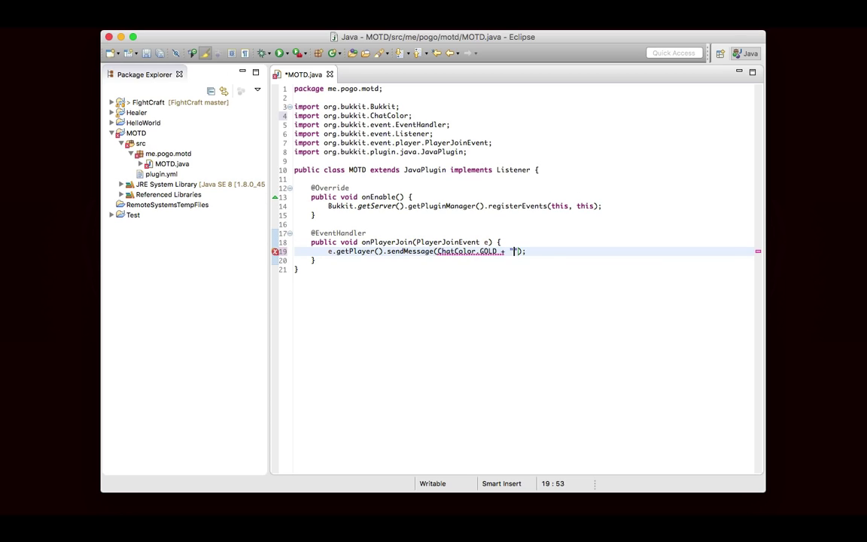
type("Welcome to my s")
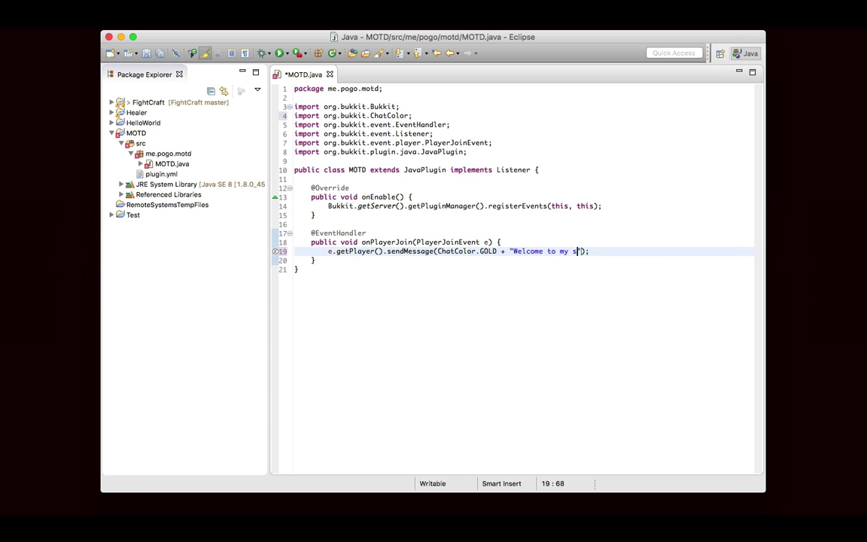
type("erver!")
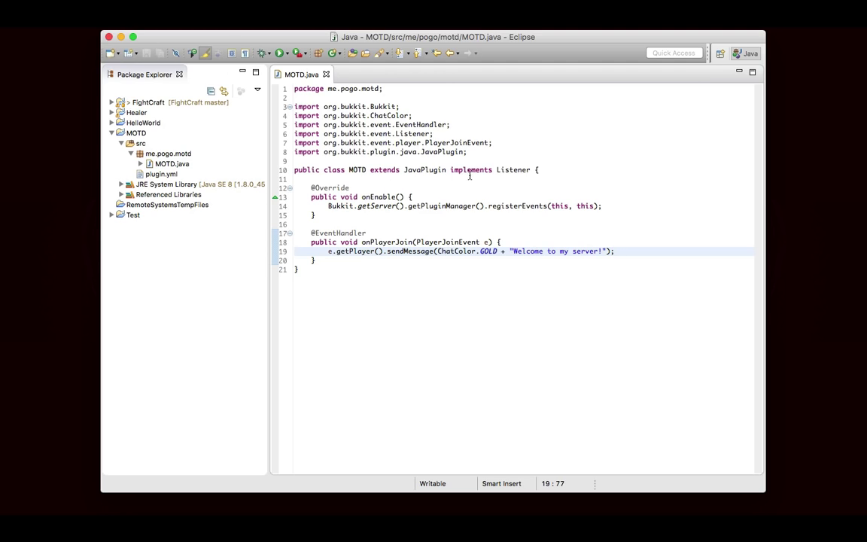
mouse_move(406, 179)
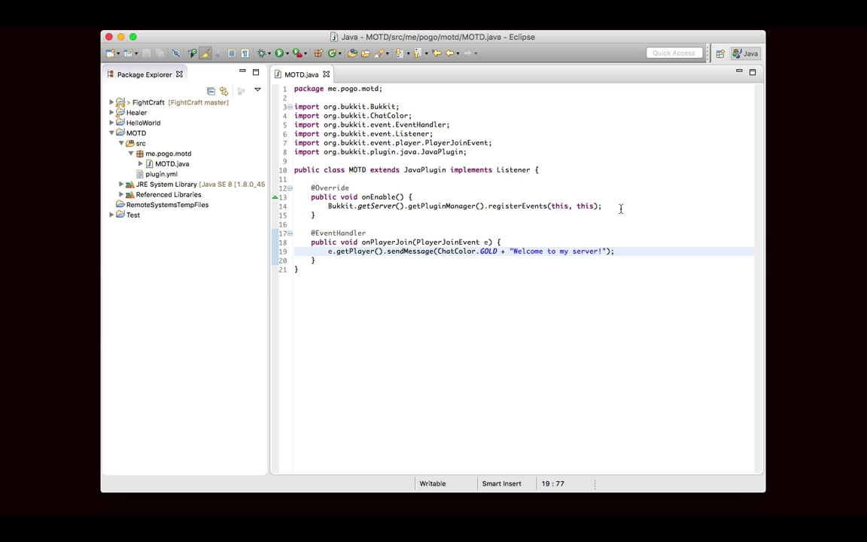
mouse_move(349, 318)
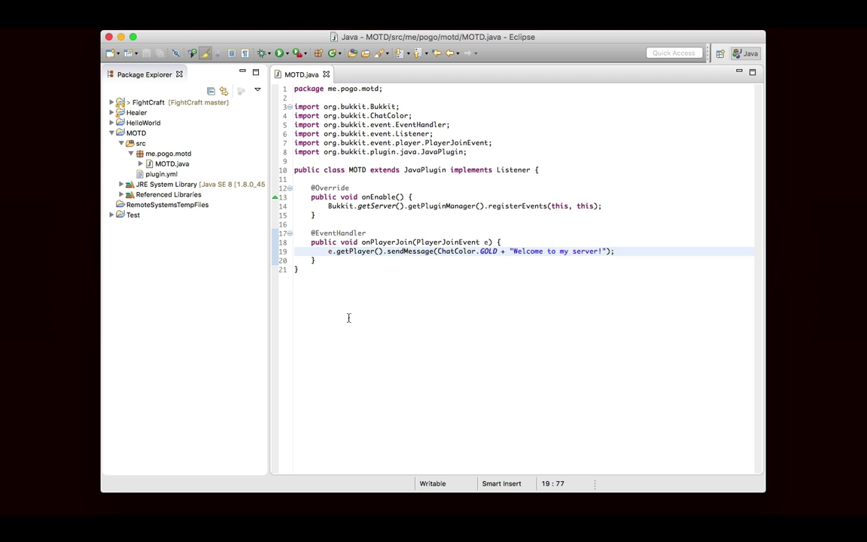
left_click_drag(312, 232, 316, 260)
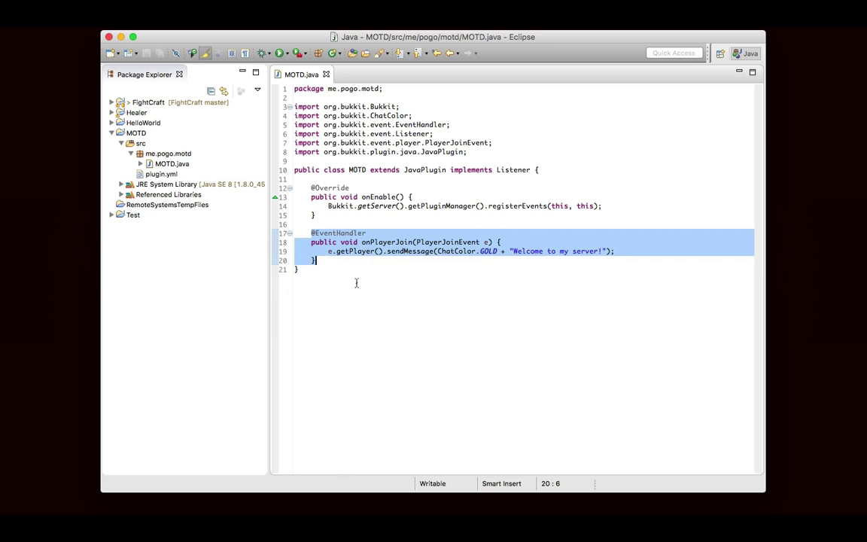
left_click(509, 241)
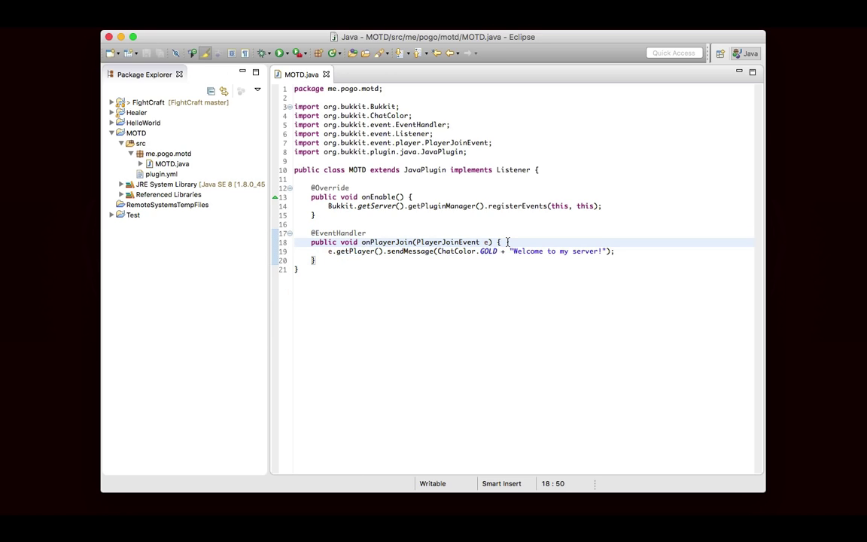
double_click(449, 241)
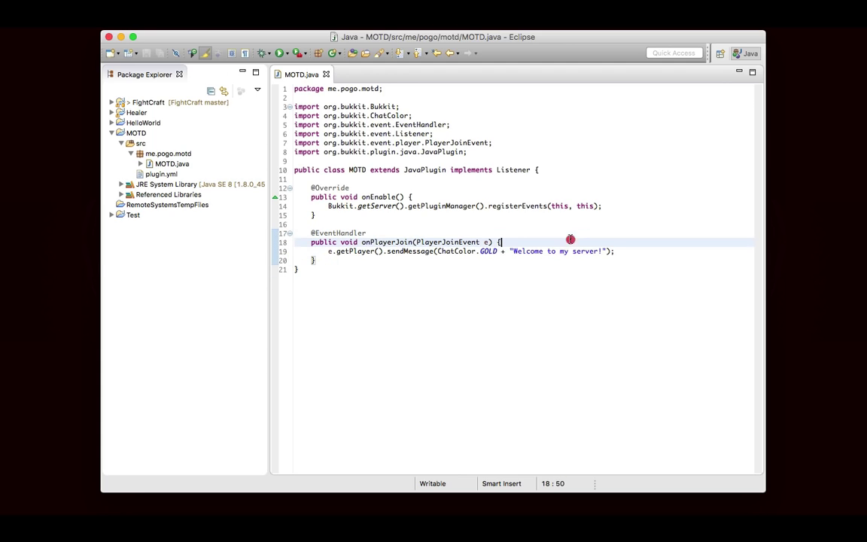
left_click(615, 250)
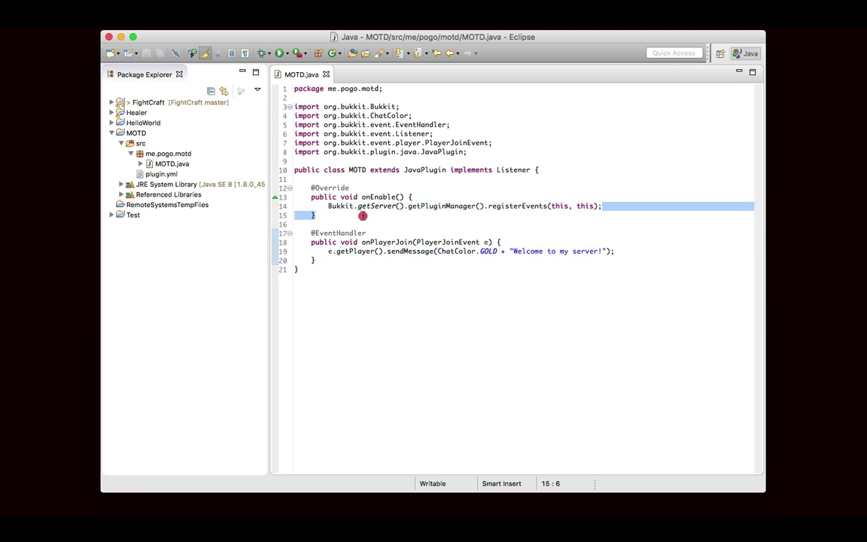
left_click(629, 207)
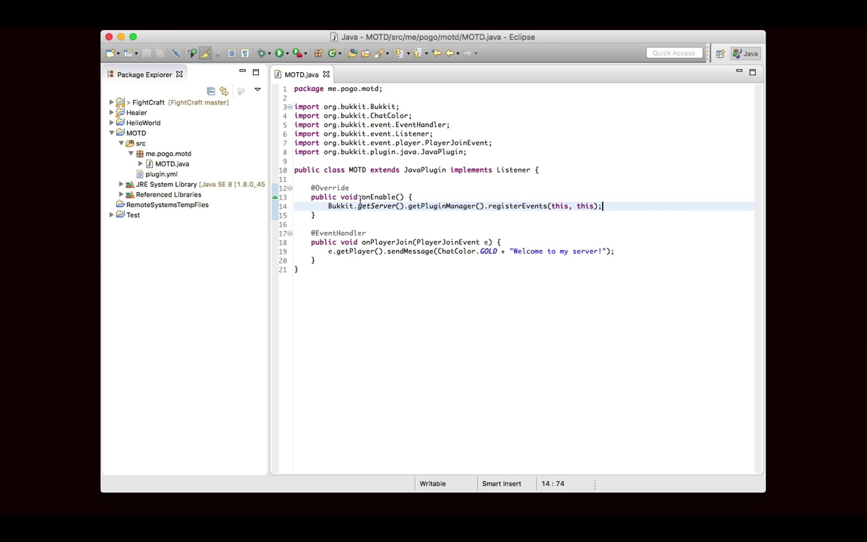
Export MOTD as a JAR file into the Bukkit server's plugins folder.
right_click(136, 133)
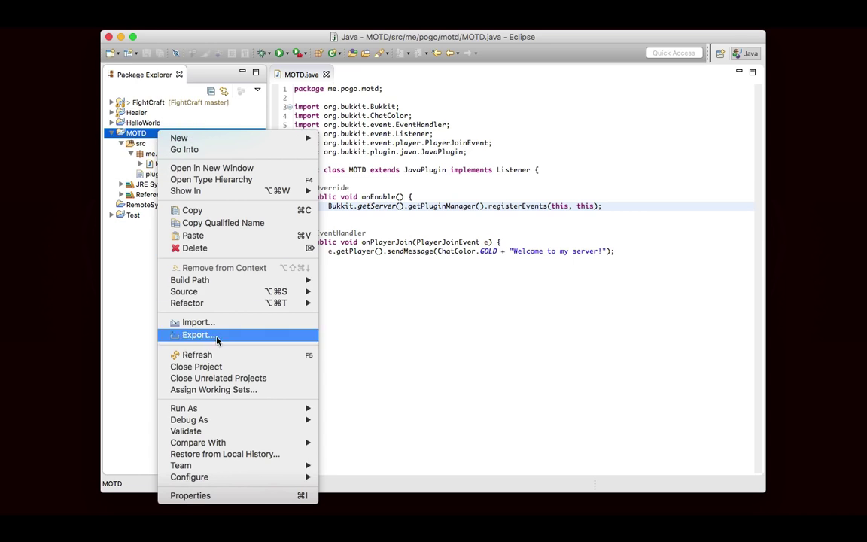
left_click(196, 335)
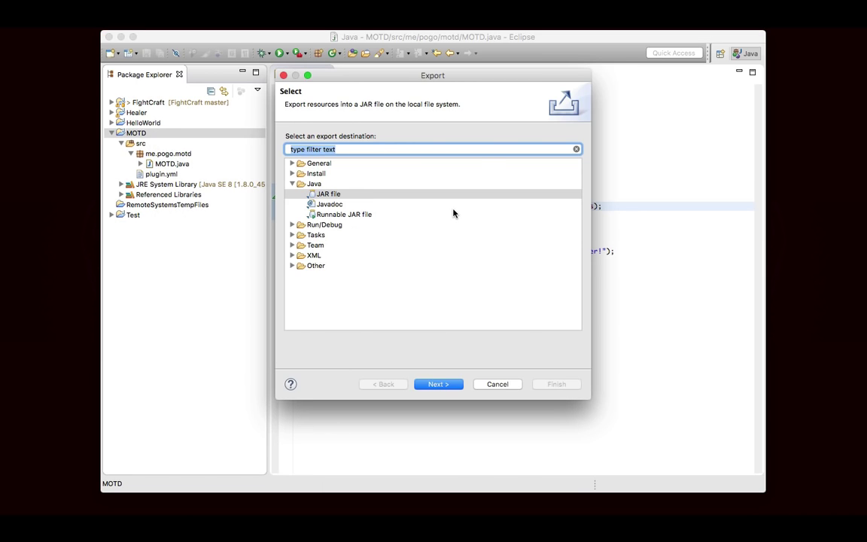
left_click(438, 384)
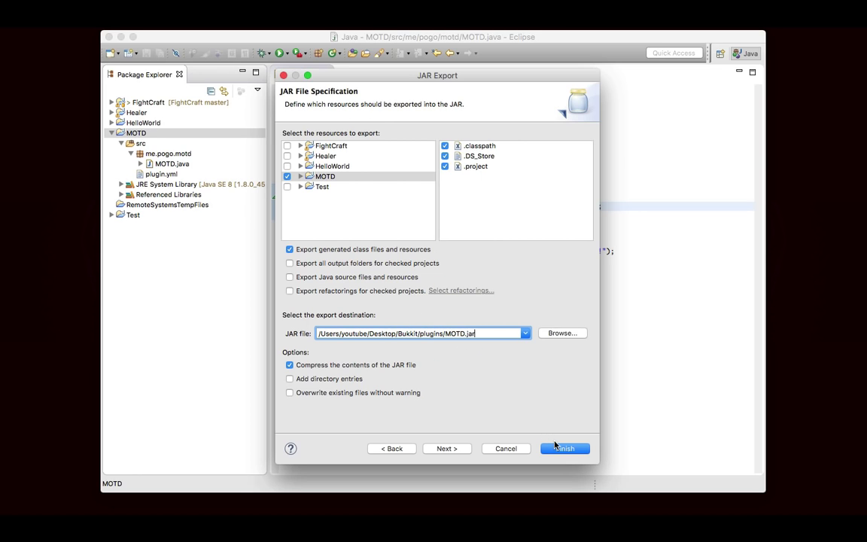
left_click(563, 449)
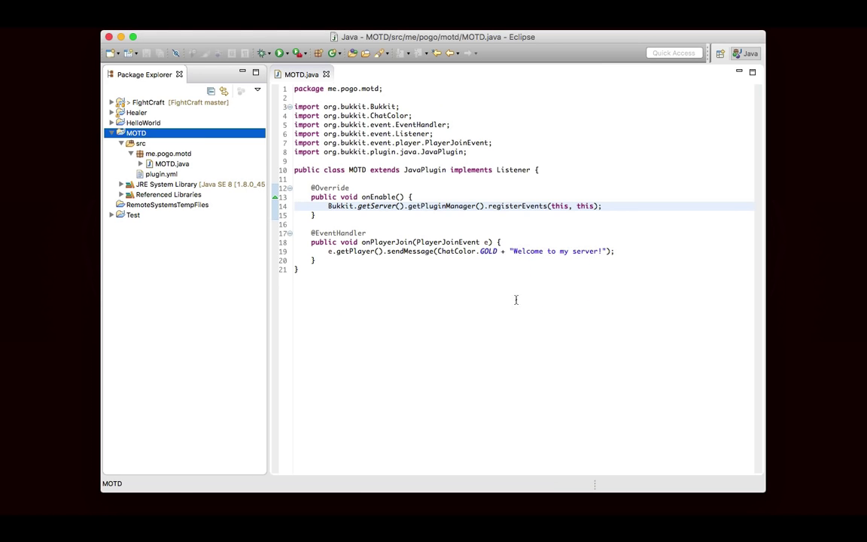
mouse_move(301, 515)
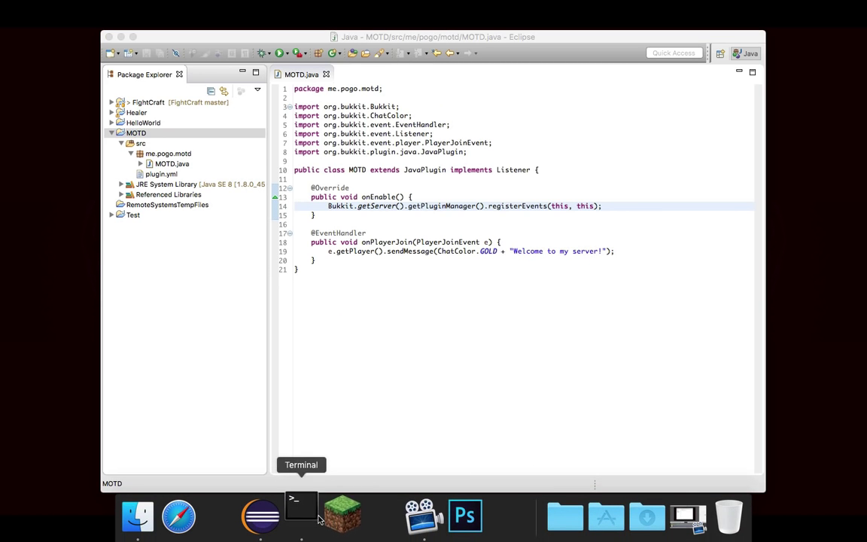
Run start_server.command in Terminal and hit Play in the Minecraft Launcher.
left_click(301, 504)
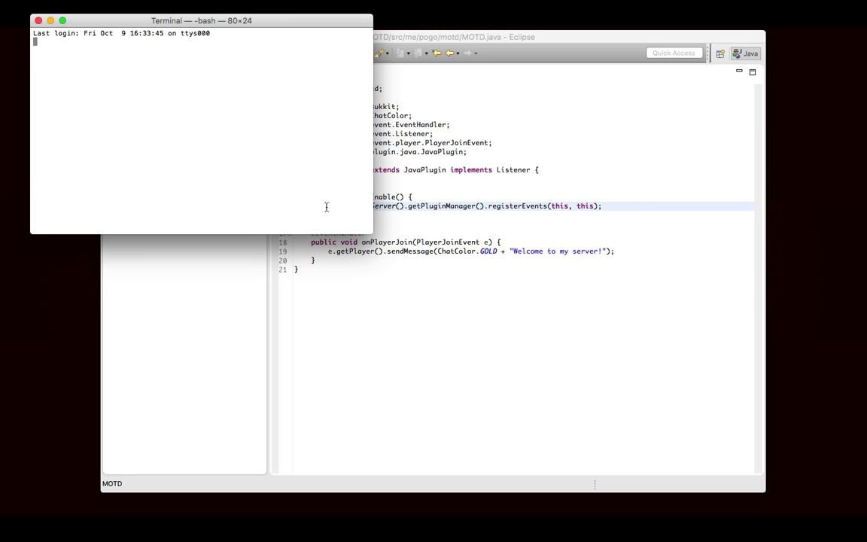
type("nano /Applications/Eclipse.app/Contents/Eclipse/eclipse.ini")
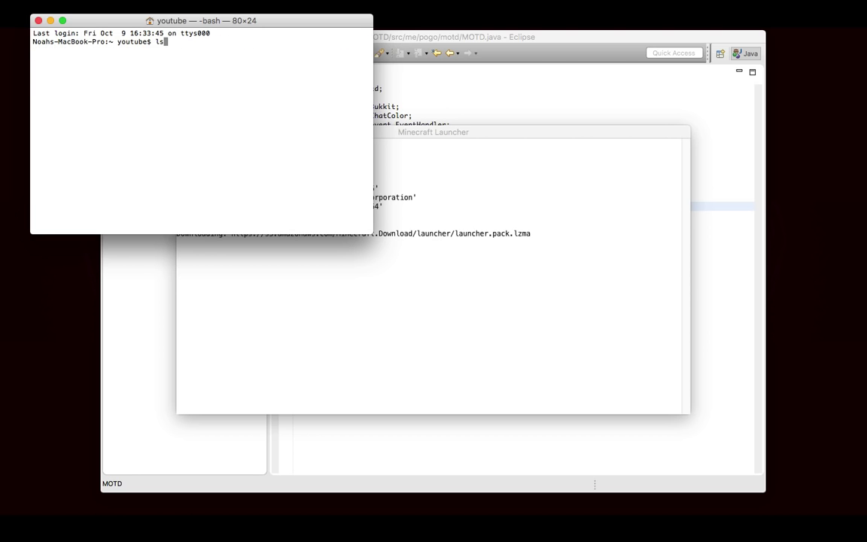
type("logout")
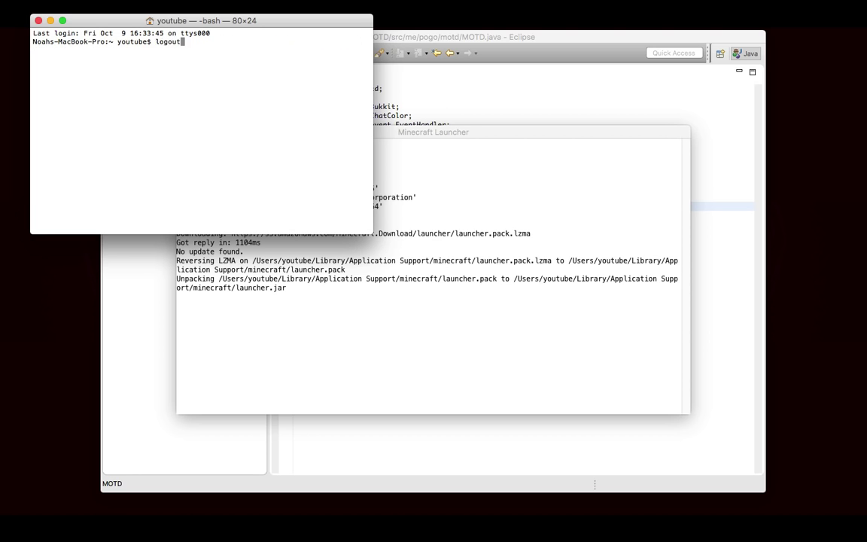
type("git push")
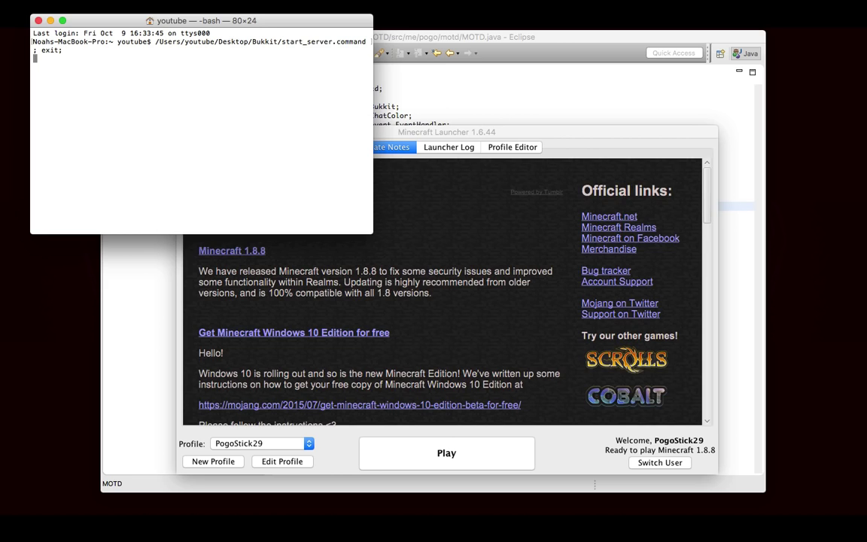
left_click(445, 452)
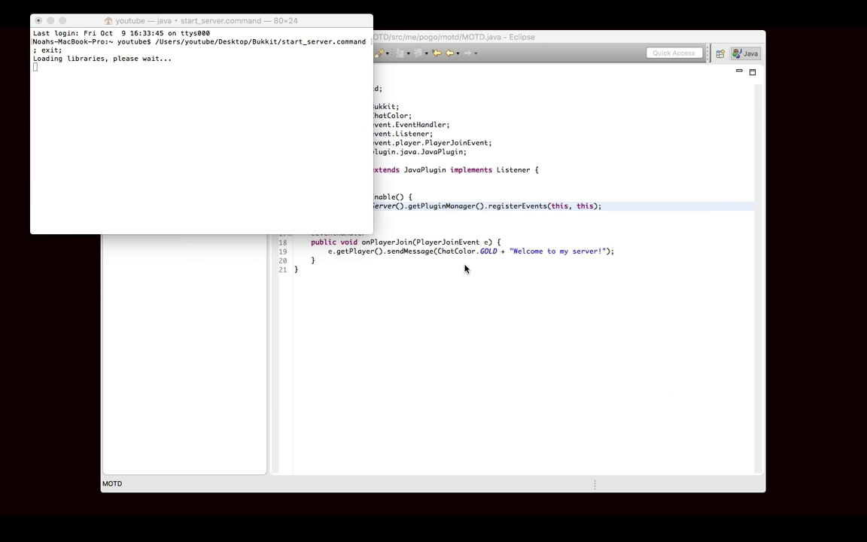
mouse_move(308, 148)
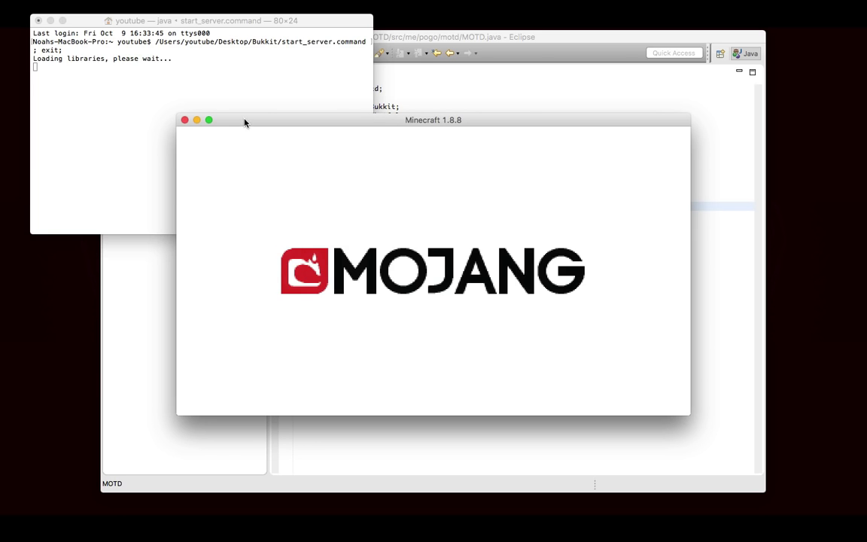
Move the Minecraft window toward the lower right while the server loads.
left_click_drag(433, 121, 578, 217)
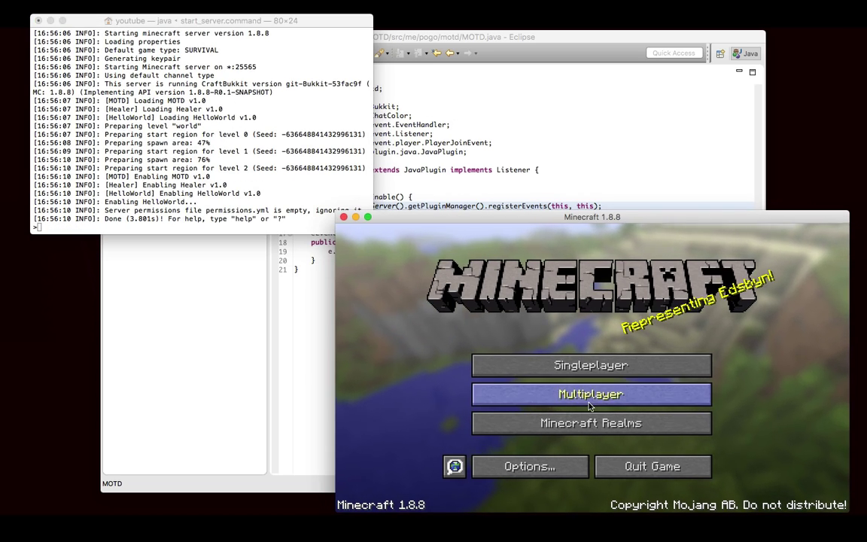
Join the localhost server from the Multiplayer list.
left_click(590, 395)
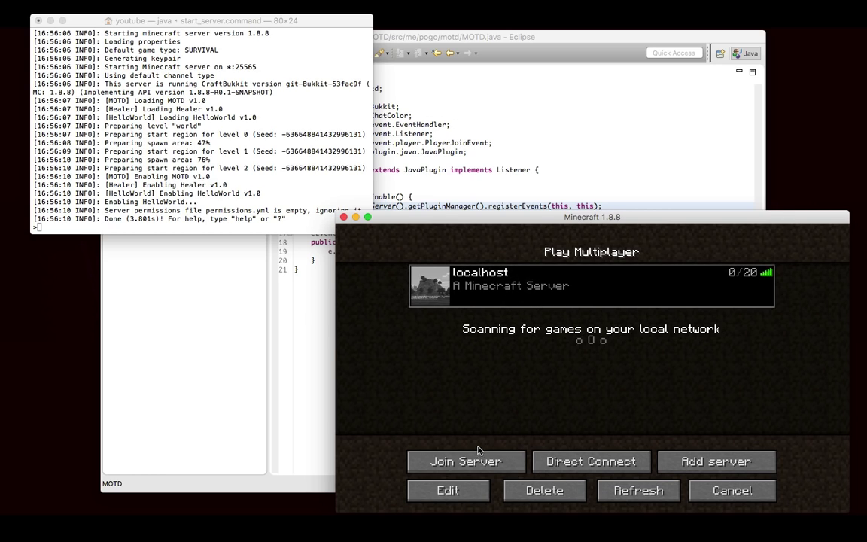
left_click(466, 460)
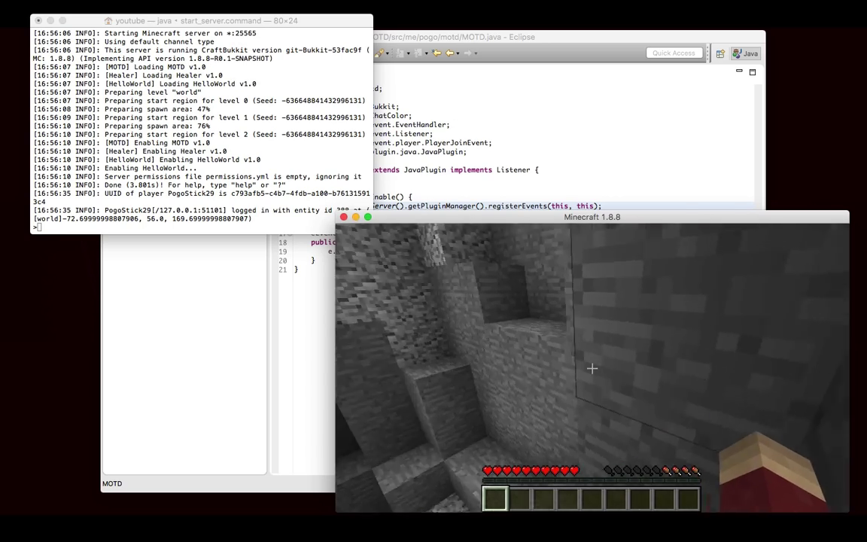
mouse_move(593, 369)
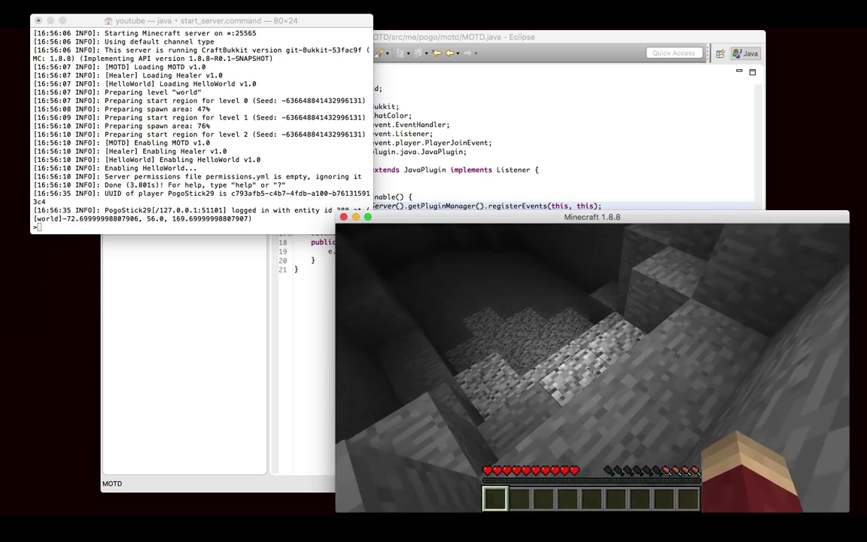
mouse_move(590, 367)
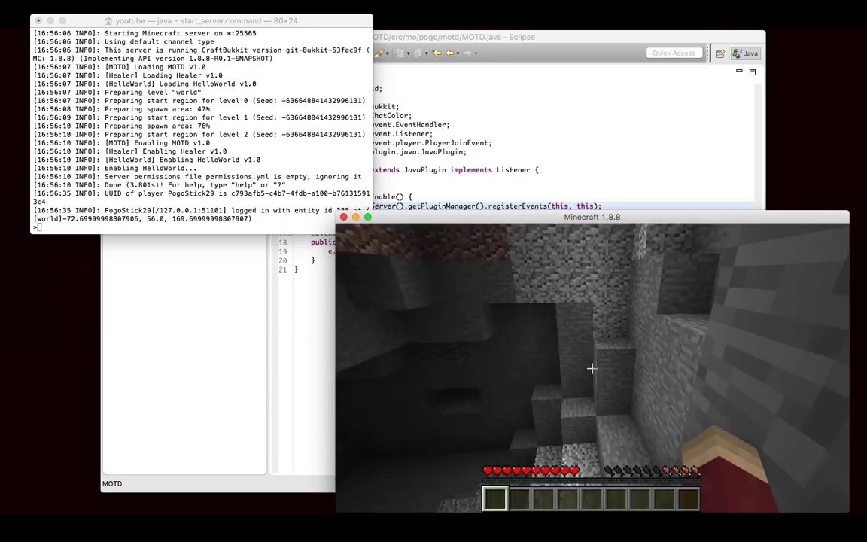